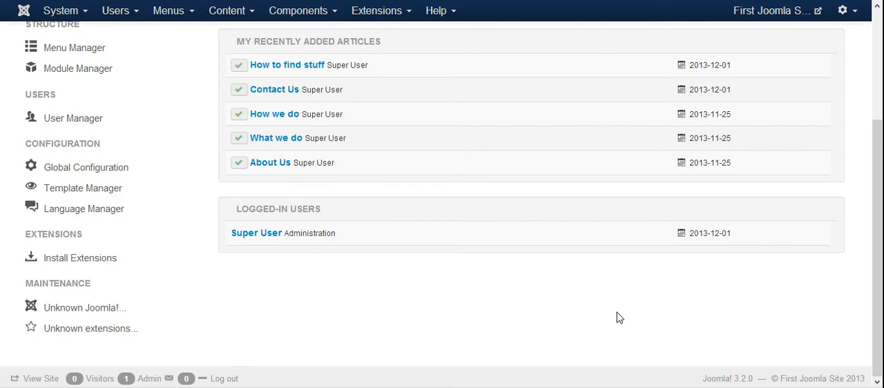
pyautogui.moveTo(813, 101)
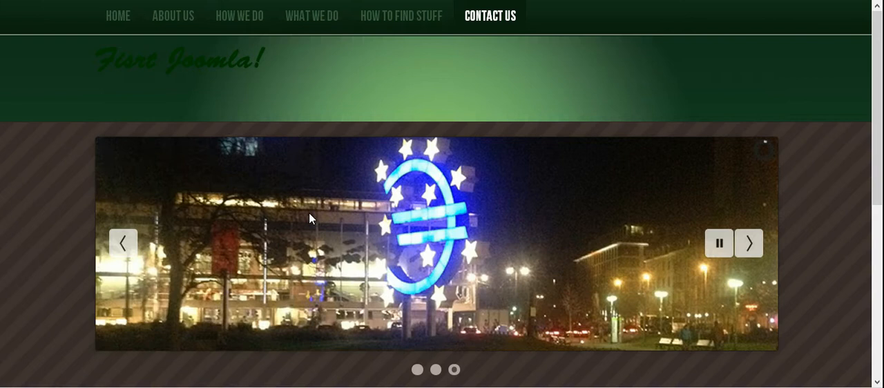
# Browse the live site's home page and its About Us page.
pyautogui.scroll(-3)
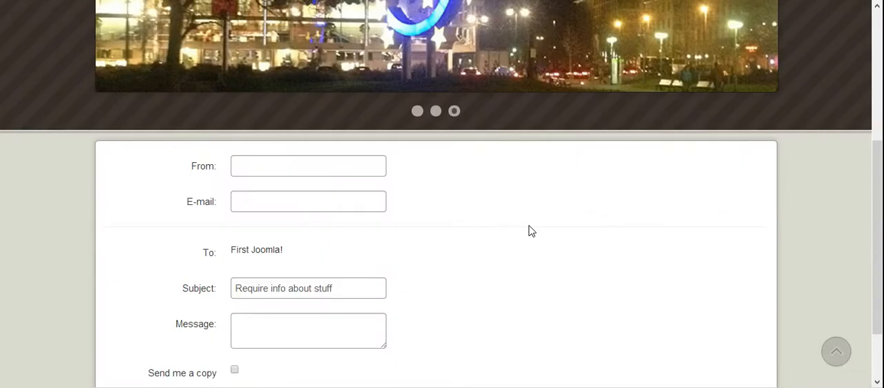
pyautogui.scroll(-3)
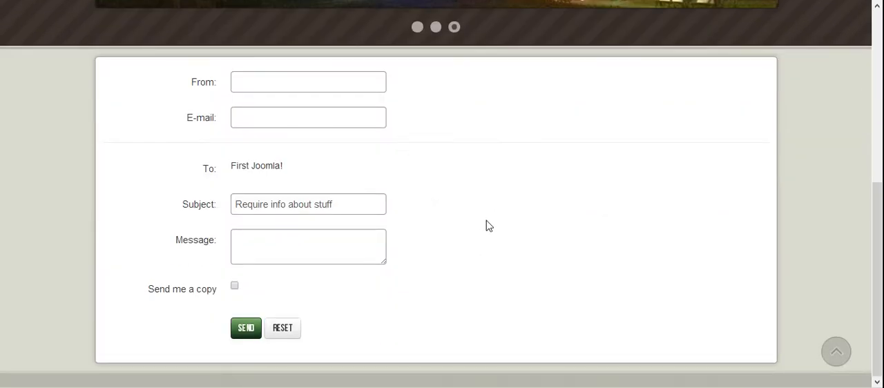
pyautogui.click(118, 16)
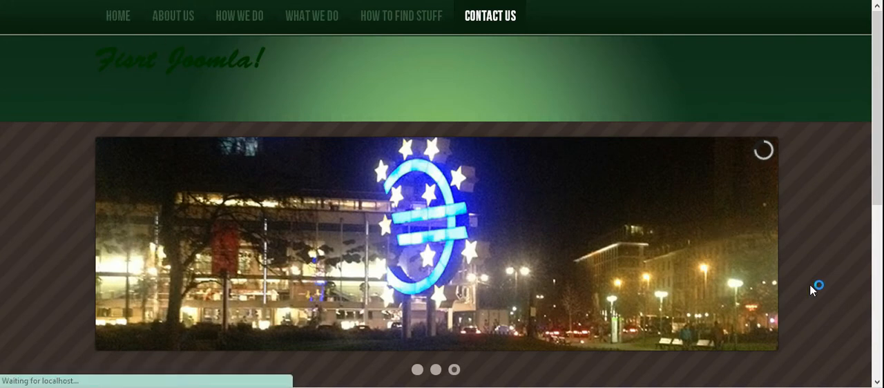
pyautogui.click(117, 16)
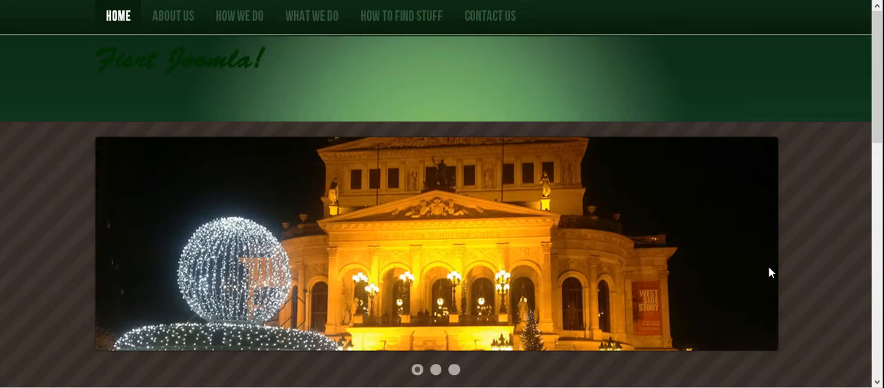
pyautogui.scroll(-3)
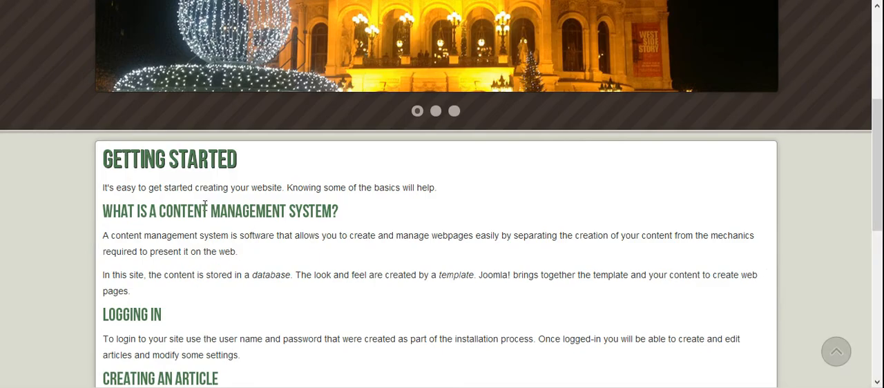
pyautogui.scroll(-3)
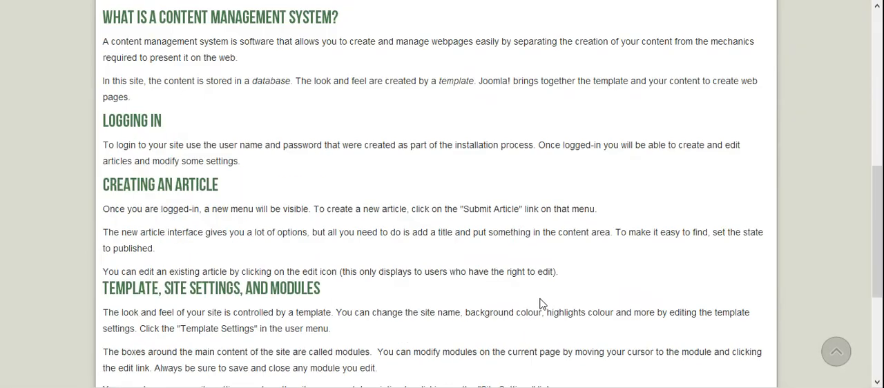
pyautogui.scroll(-3)
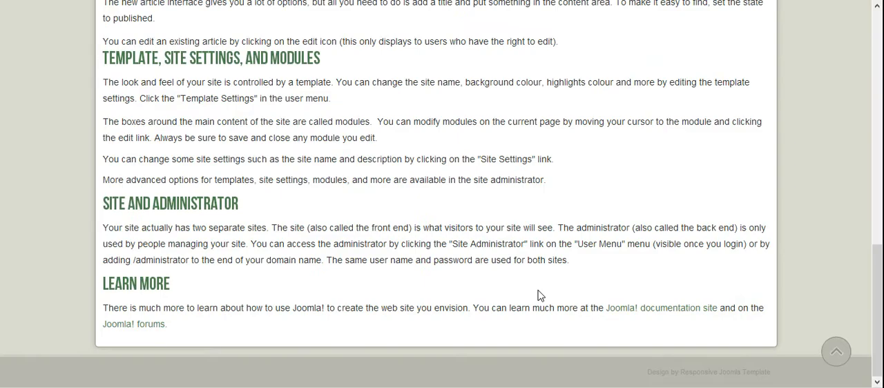
pyautogui.scroll(3)
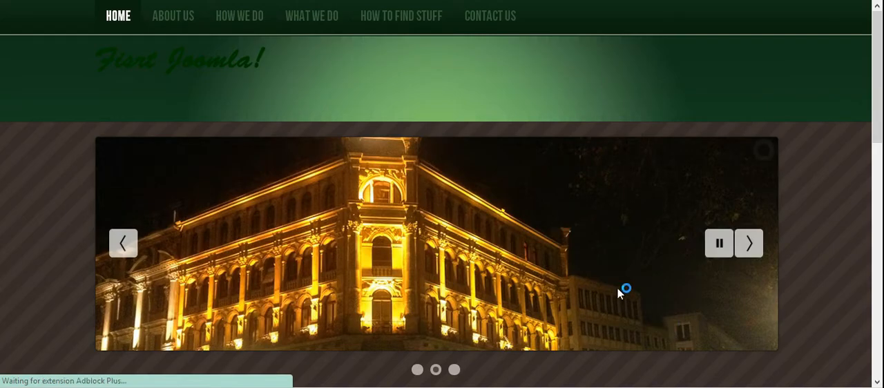
pyautogui.click(172, 15)
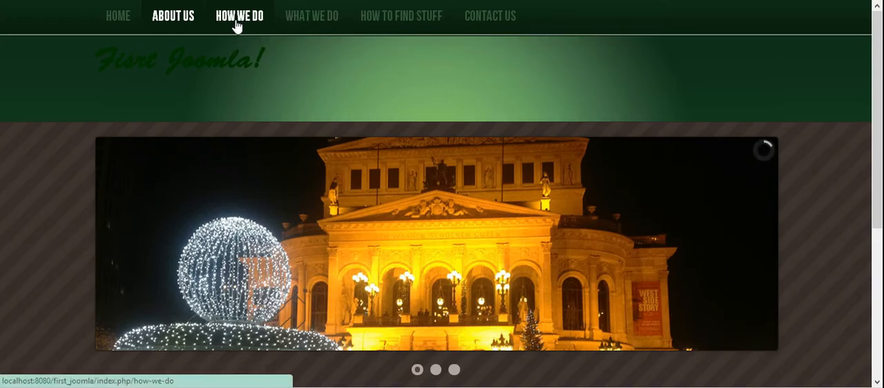
pyautogui.click(172, 16)
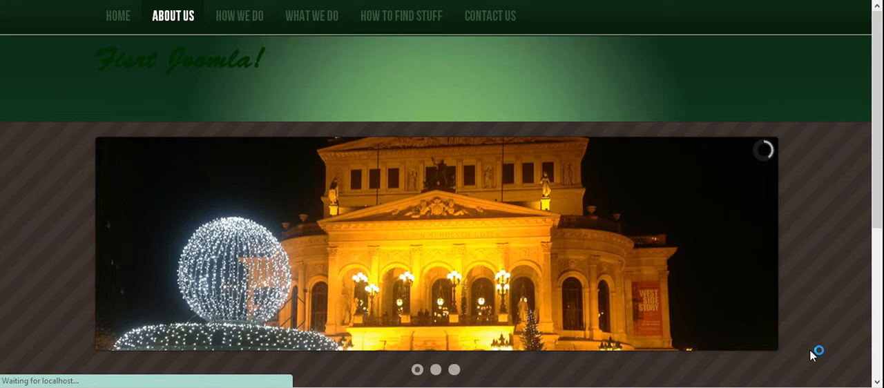
pyautogui.click(239, 16)
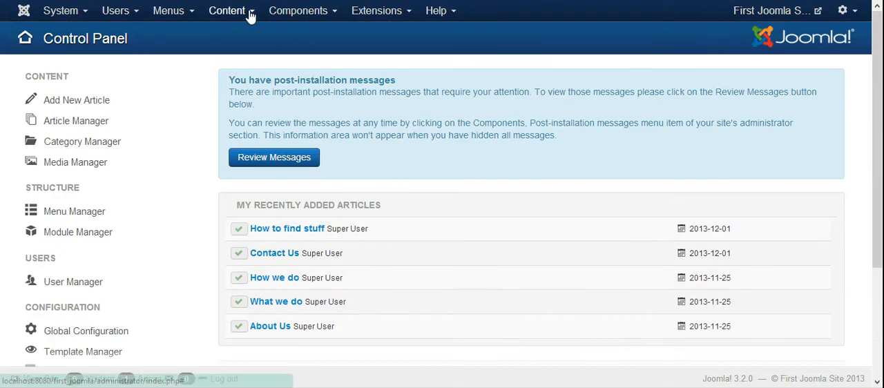
# From Content > Article Manager, open the About Us article in the editor.
pyautogui.click(227, 11)
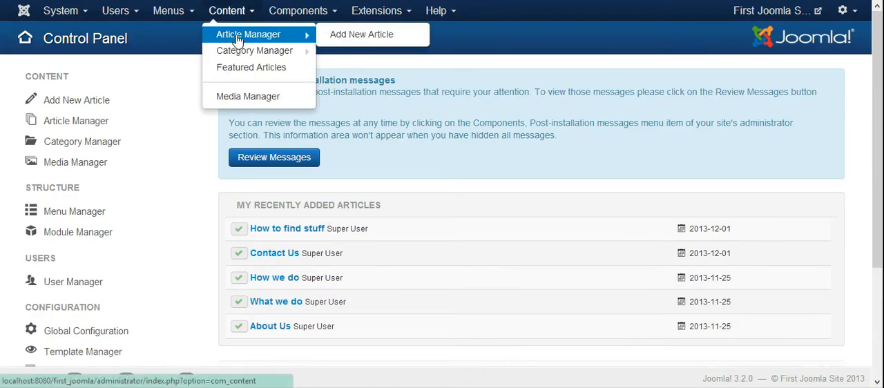
pyautogui.click(251, 35)
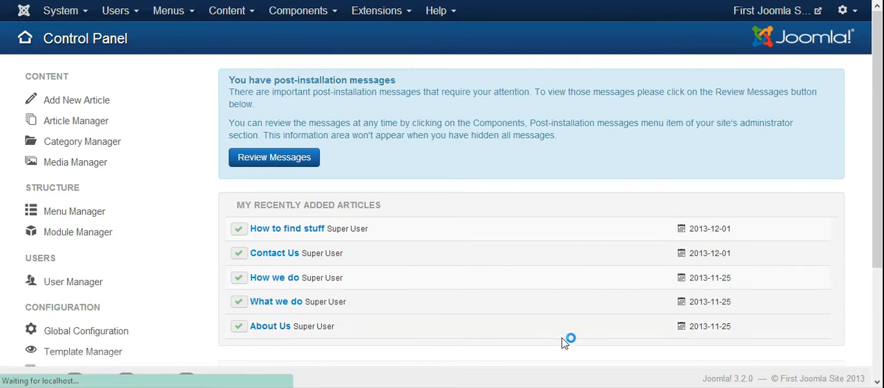
pyautogui.click(76, 120)
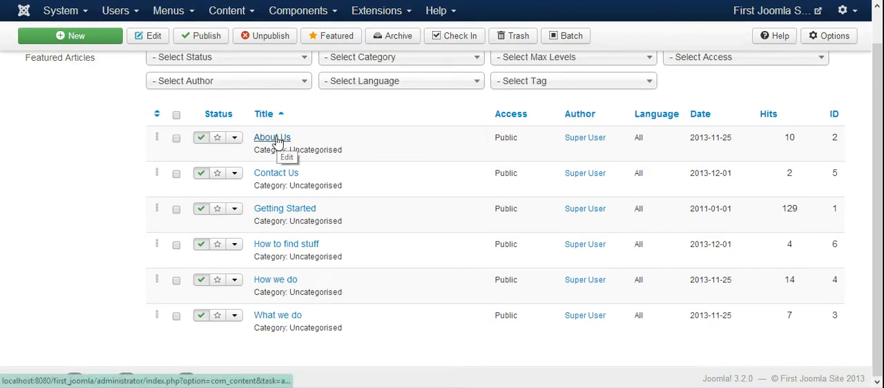
pyautogui.click(271, 136)
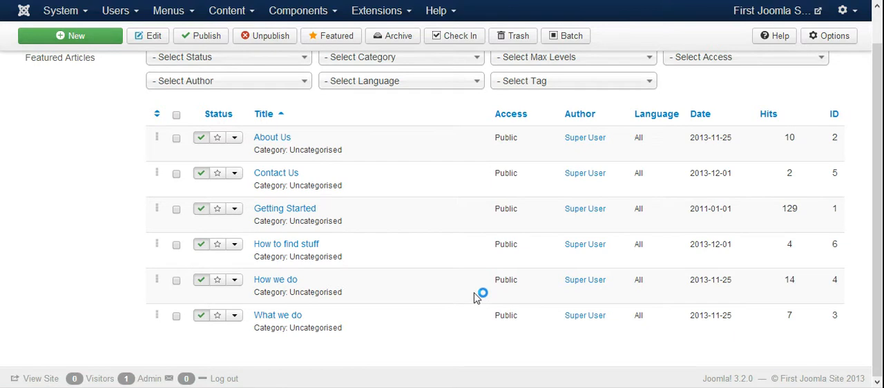
pyautogui.click(272, 137)
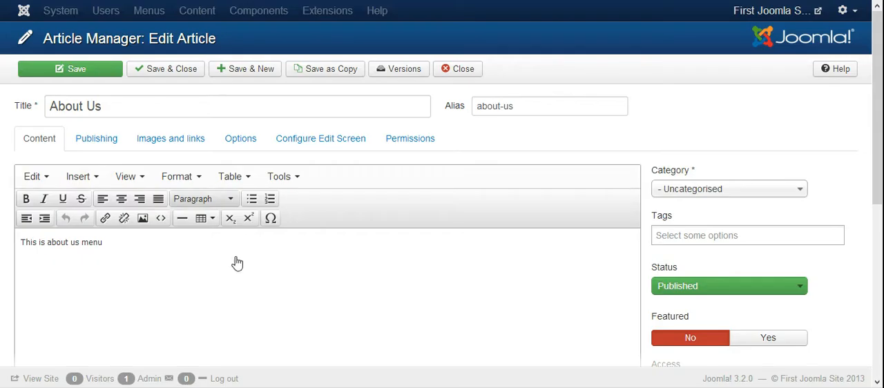
# Replace the About Us body with 'Now we are getting ready to role.....' and save.
pyautogui.tripleClick(61, 242)
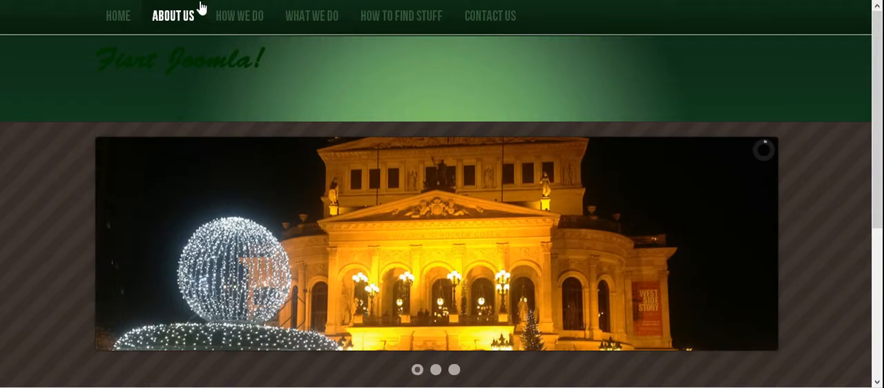
pyautogui.scroll(-3)
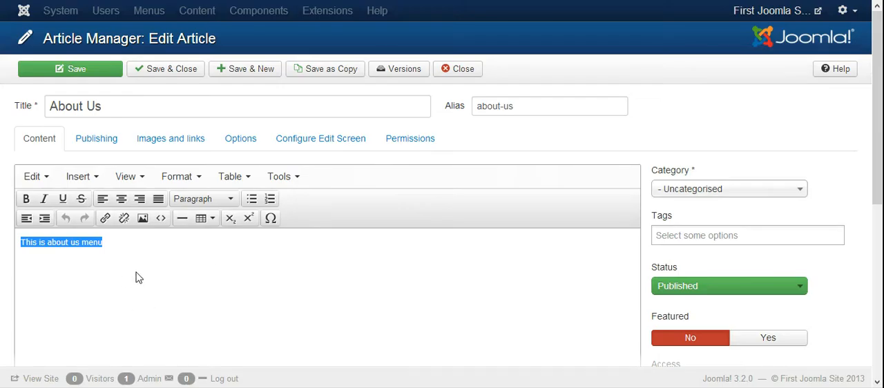
pyautogui.write('Noe')
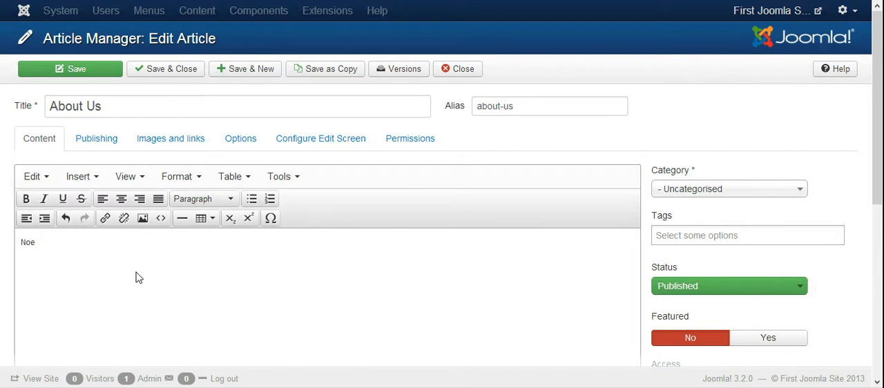
pyautogui.write('Now we')
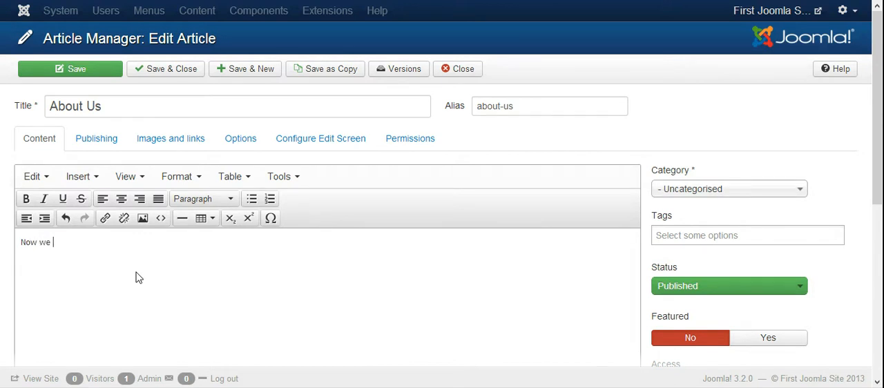
pyautogui.write('are gtt')
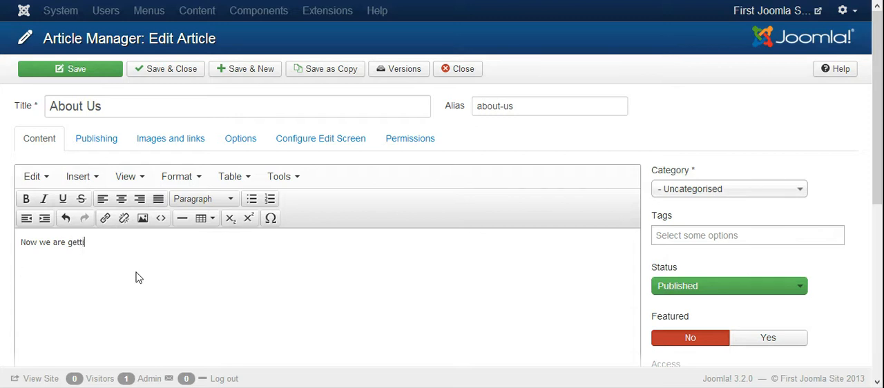
pyautogui.write('ng read')
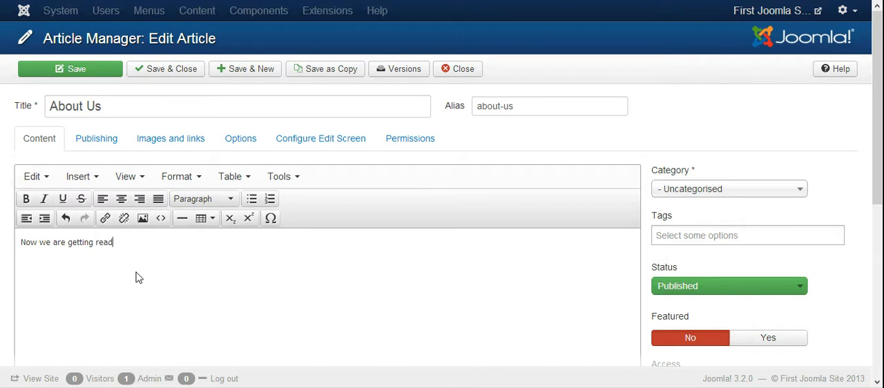
pyautogui.write('y to')
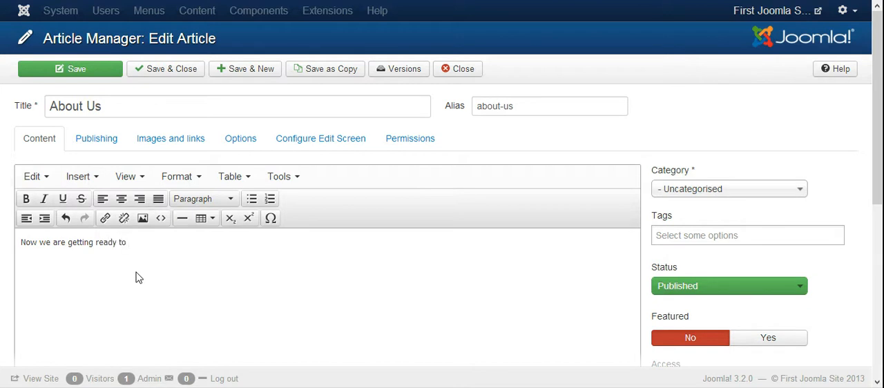
pyautogui.write('role.....')
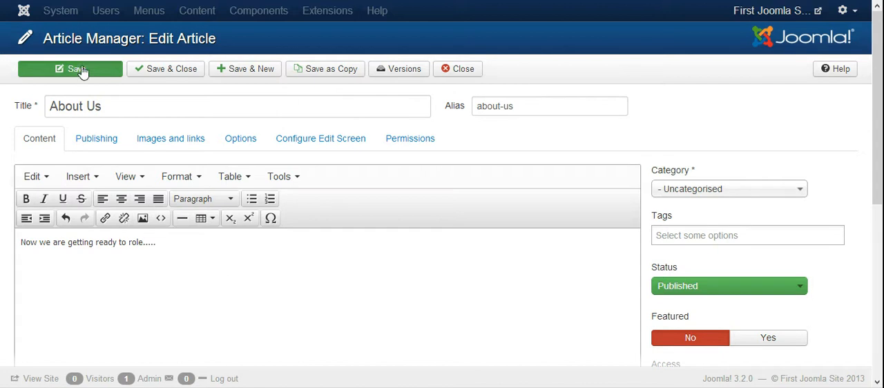
pyautogui.click(75, 68)
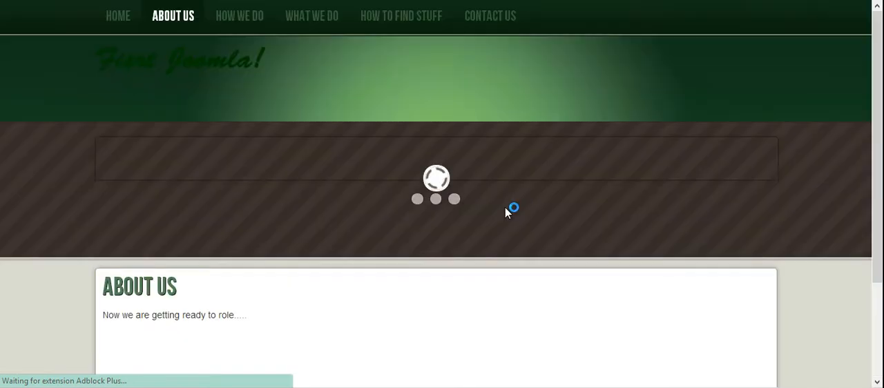
pyautogui.scroll(-3)
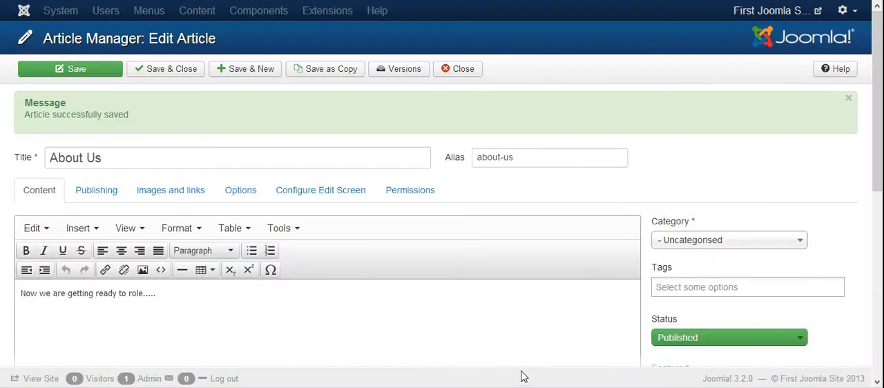
pyautogui.moveTo(566, 333)
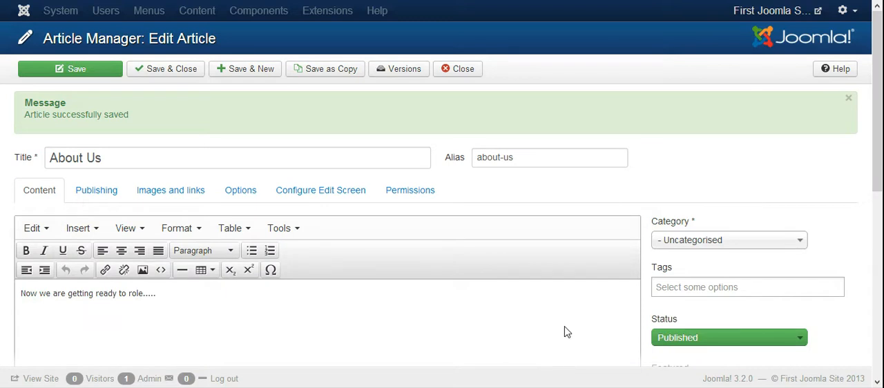
# Review the About Us article's TinyMCE toolbar, then Save & Close the article.
pyautogui.scroll(-3)
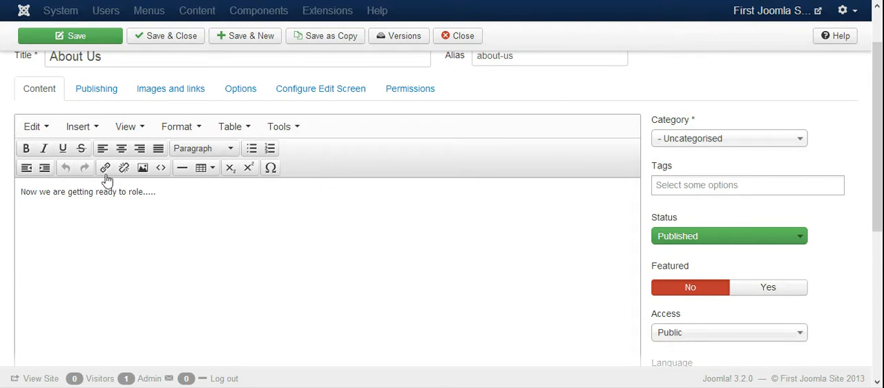
pyautogui.scroll(-3)
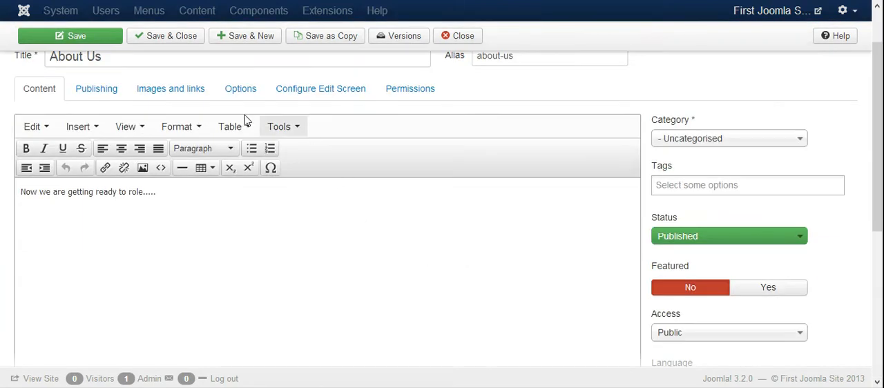
pyautogui.moveTo(55, 126)
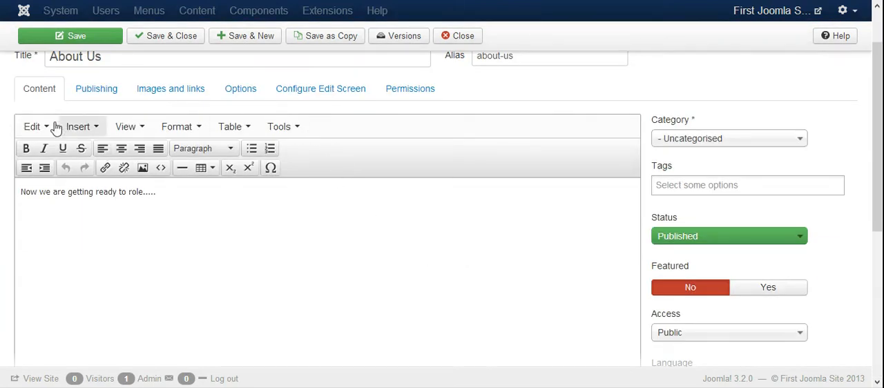
pyautogui.click(76, 35)
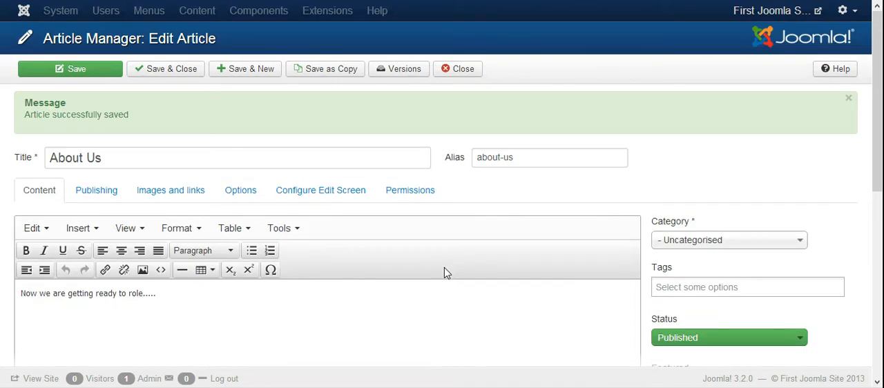
pyautogui.moveTo(340, 294)
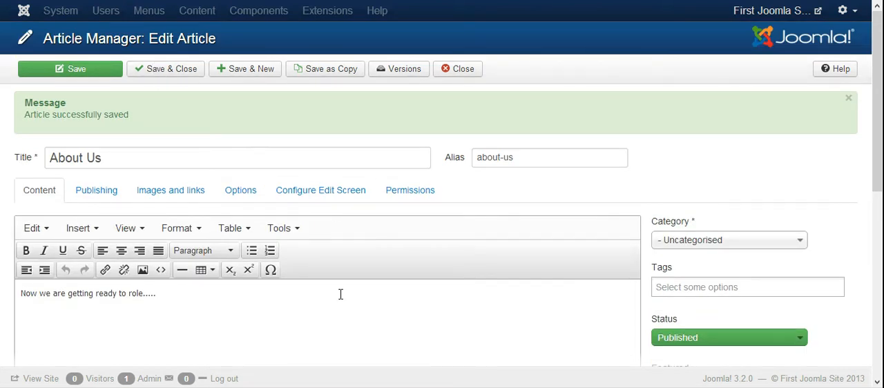
pyautogui.scroll(-3)
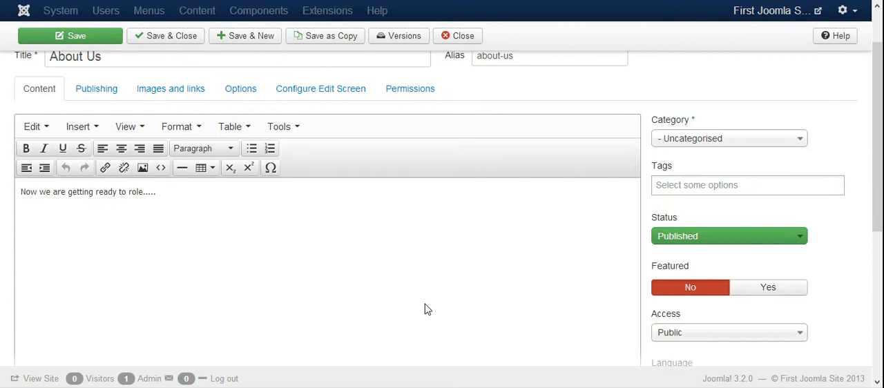
pyautogui.moveTo(425, 303)
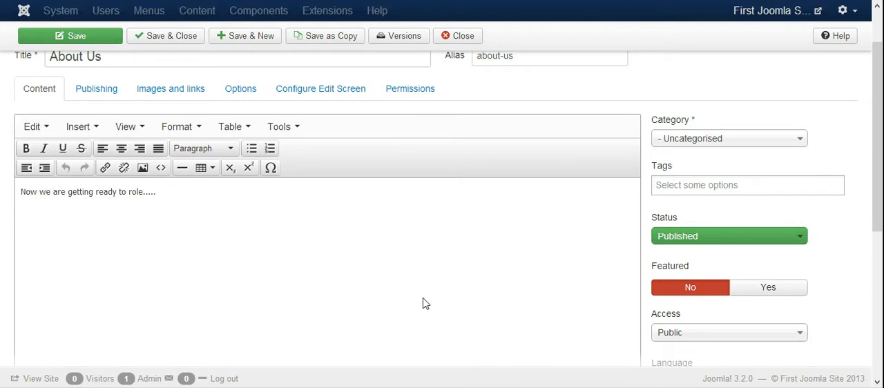
pyautogui.click(78, 35)
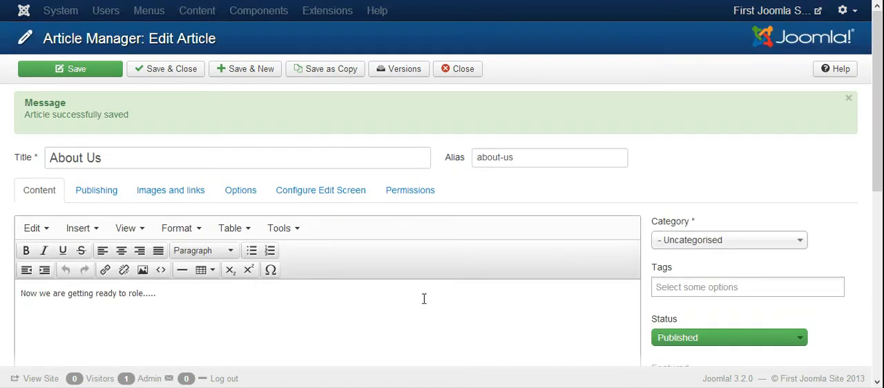
pyautogui.moveTo(432, 306)
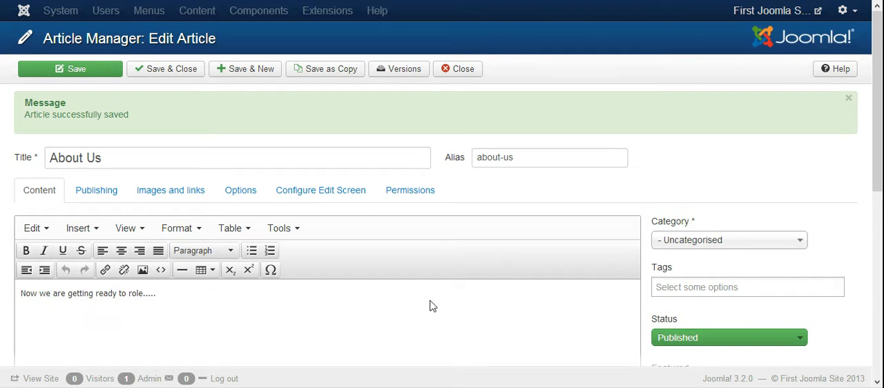
pyautogui.moveTo(283, 137)
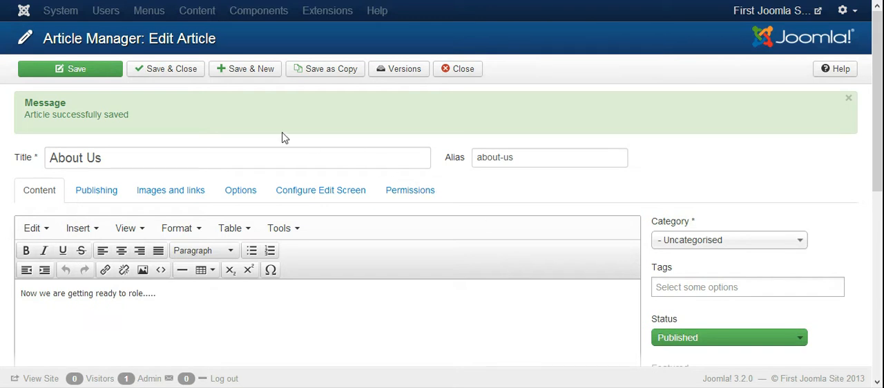
pyautogui.click(165, 69)
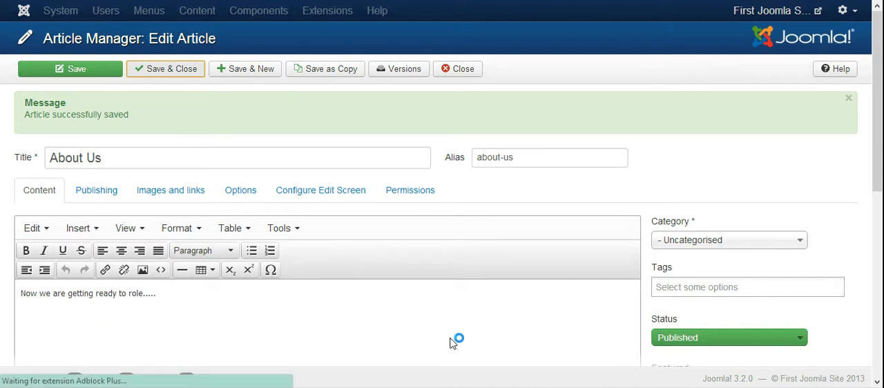
# Close the About Us editor back to the article list and open the System menu.
pyautogui.click(165, 68)
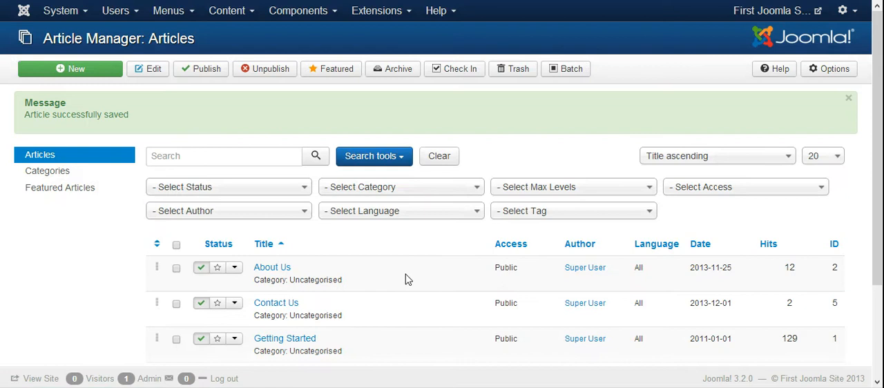
pyautogui.moveTo(340, 74)
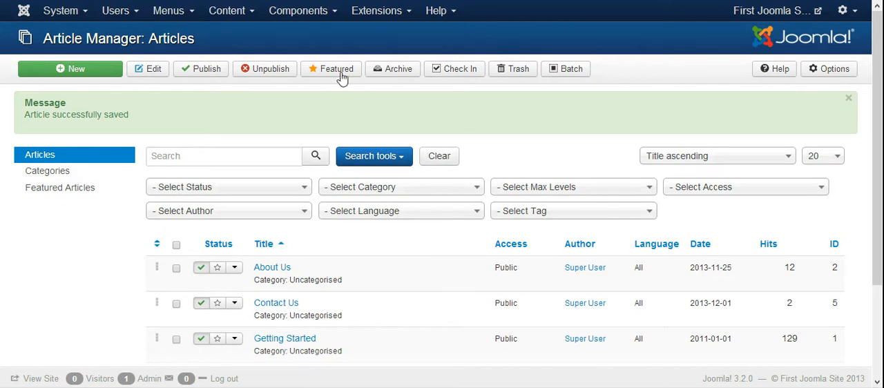
pyautogui.click(62, 12)
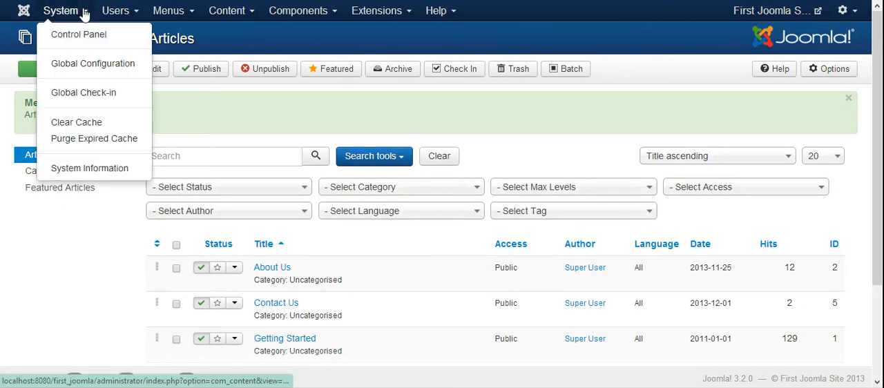
pyautogui.moveTo(79, 34)
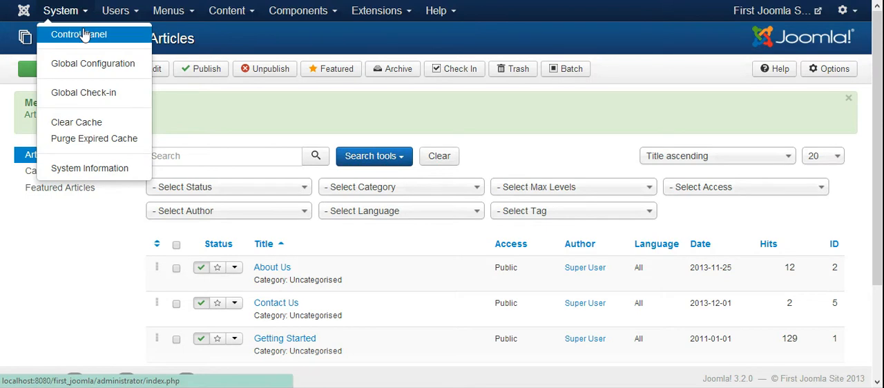
pyautogui.moveTo(93, 62)
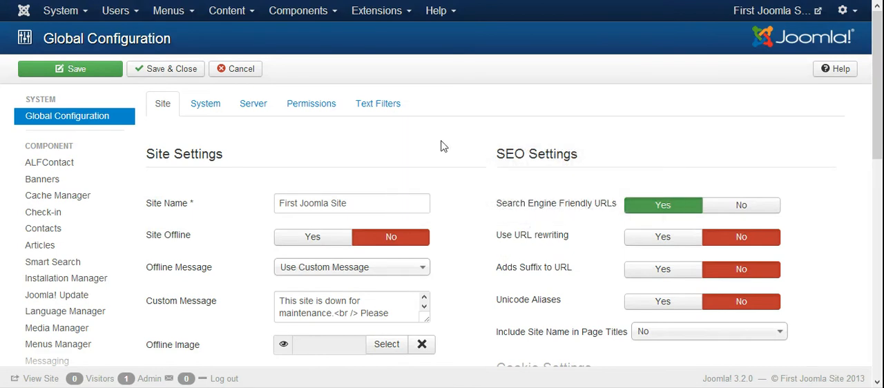
pyautogui.moveTo(583, 130)
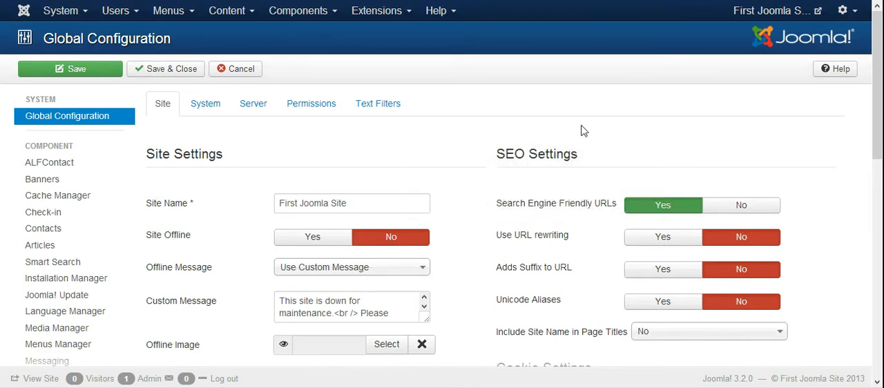
# Check the Site tab's Default Editor (TinyMCE) and view the System settings tab.
pyautogui.scroll(-3)
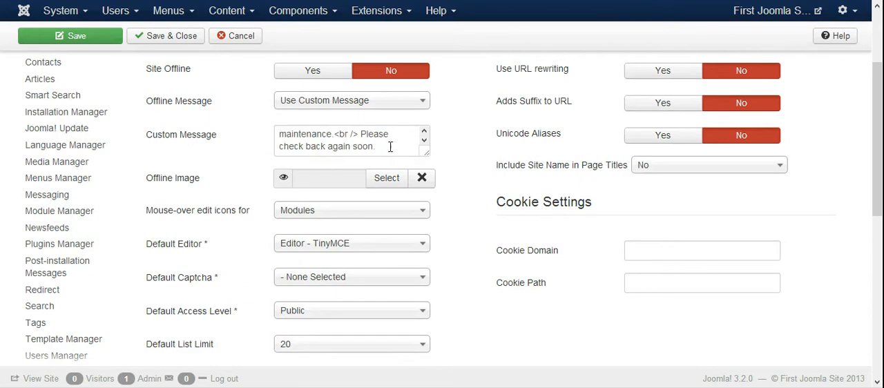
pyautogui.moveTo(583, 311)
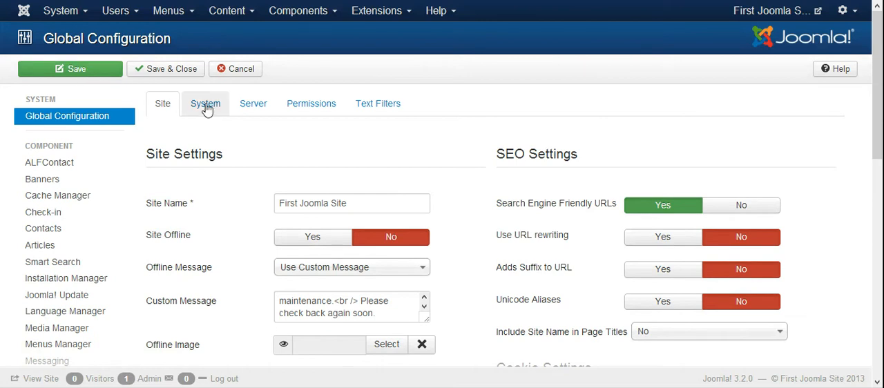
pyautogui.click(204, 104)
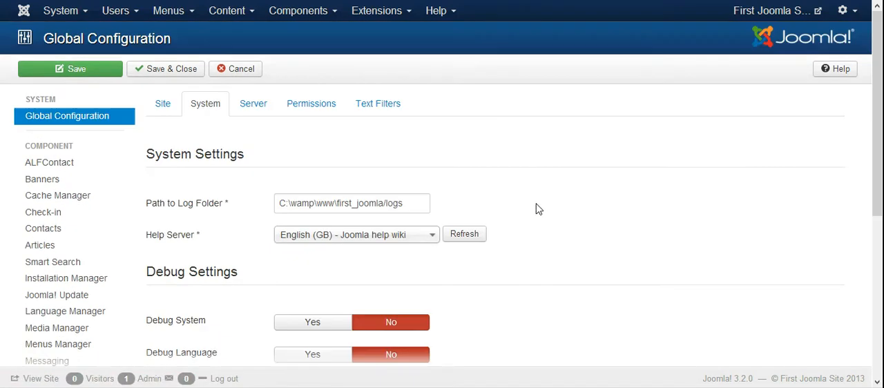
pyautogui.click(60, 11)
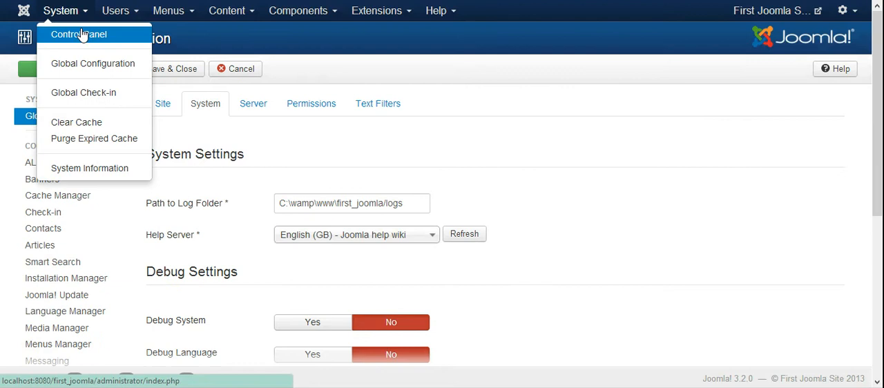
# Return to the administrator Control Panel and find Install Extensions in the sidebar.
pyautogui.click(90, 64)
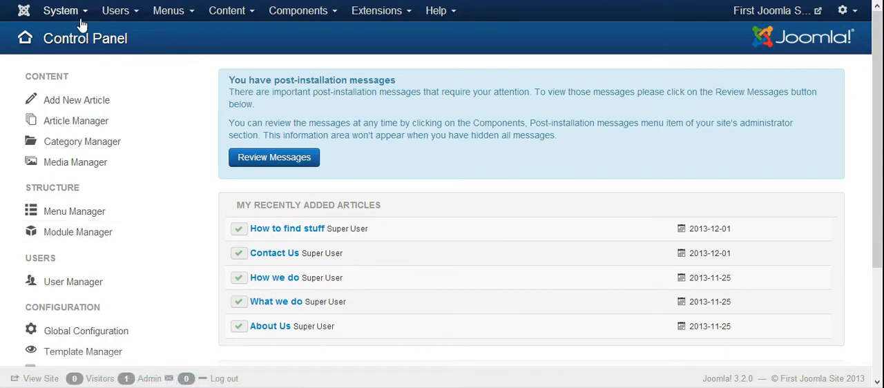
pyautogui.click(61, 12)
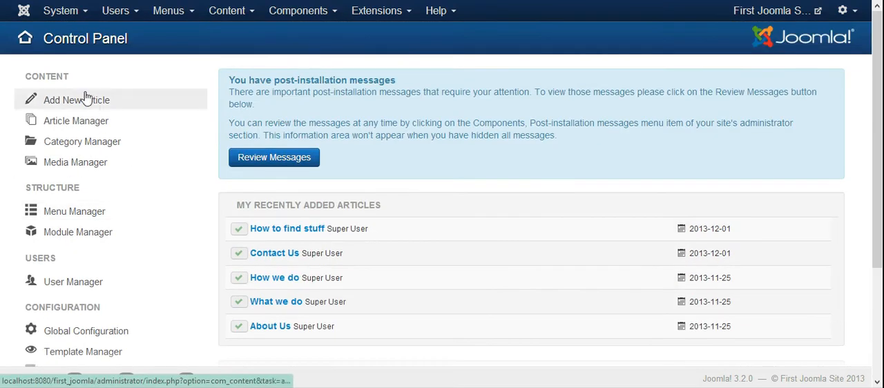
pyautogui.moveTo(141, 297)
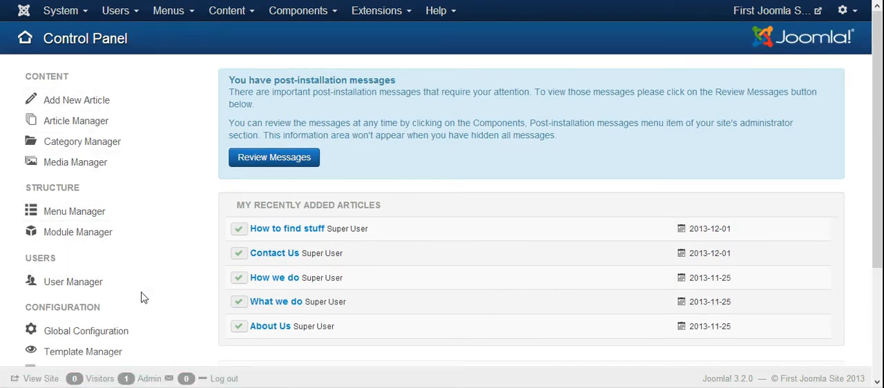
pyautogui.scroll(-3)
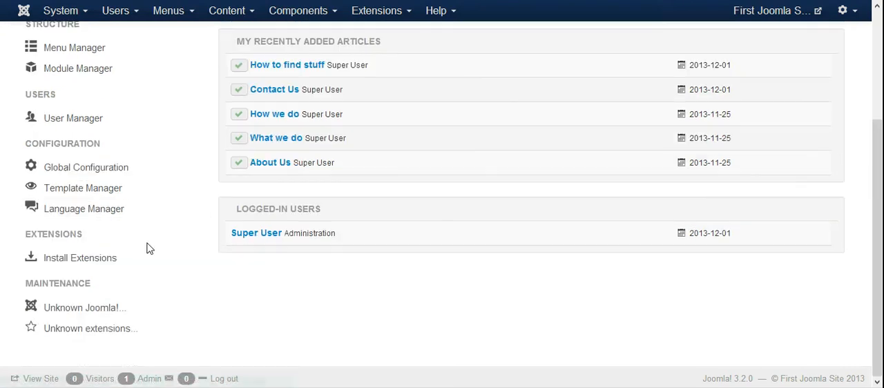
pyautogui.moveTo(116, 249)
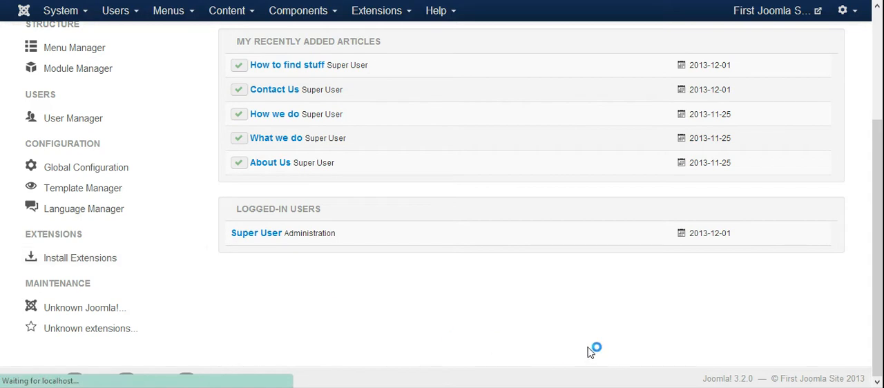
# Open Install Extensions and scroll through the popular extensions under Install from Web.
pyautogui.click(80, 258)
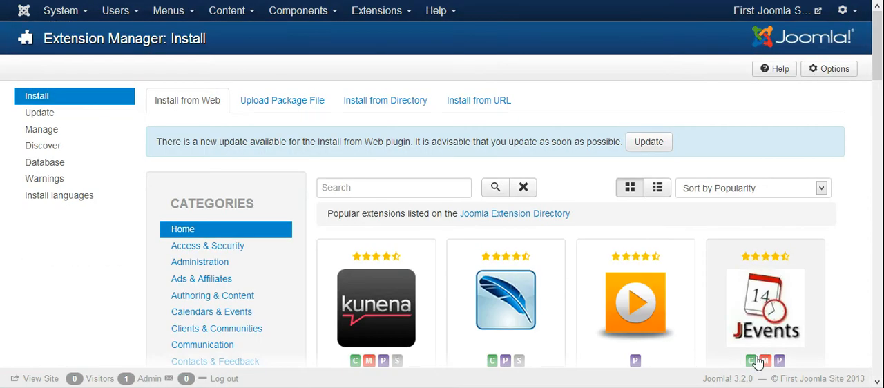
pyautogui.moveTo(829, 301)
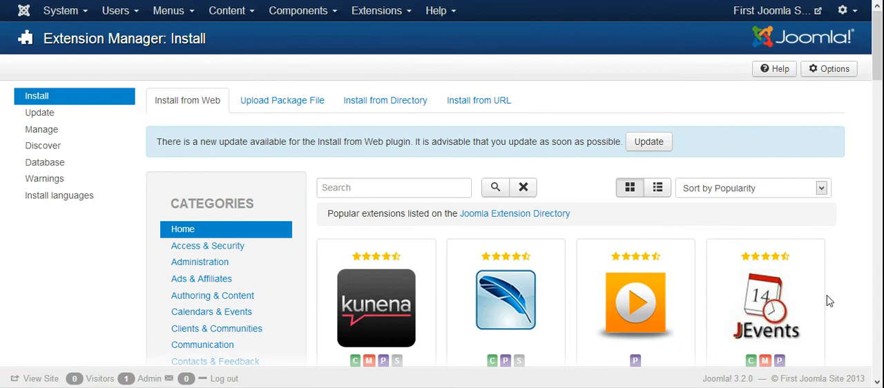
pyautogui.scroll(-3)
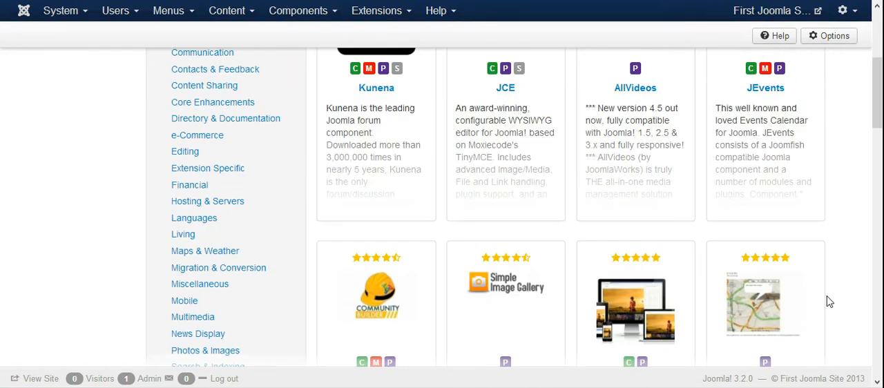
pyautogui.scroll(-3)
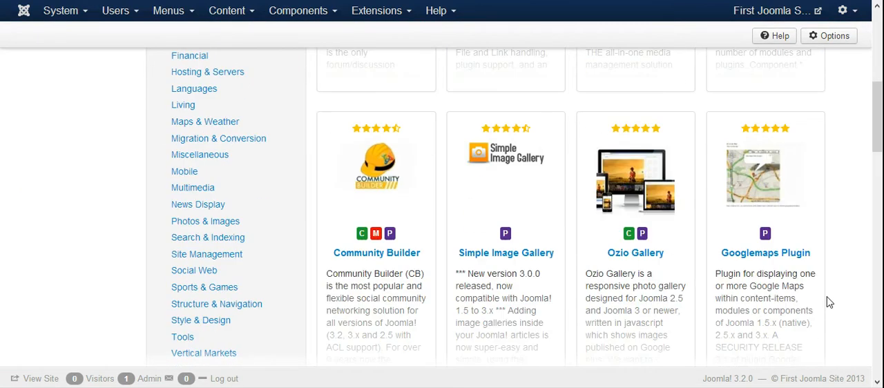
pyautogui.scroll(-3)
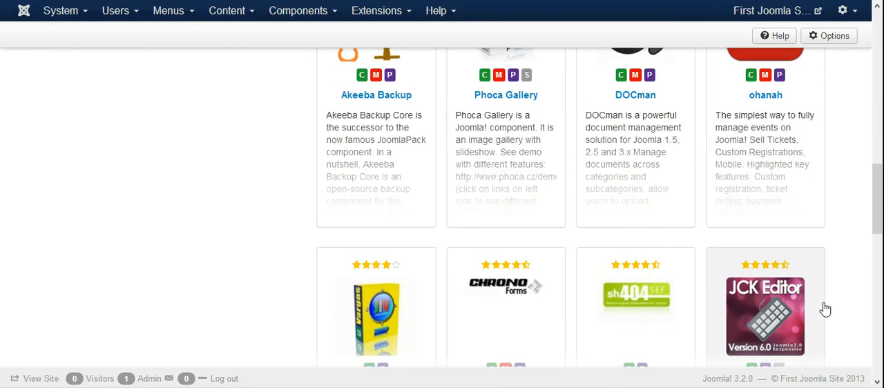
pyautogui.scroll(-3)
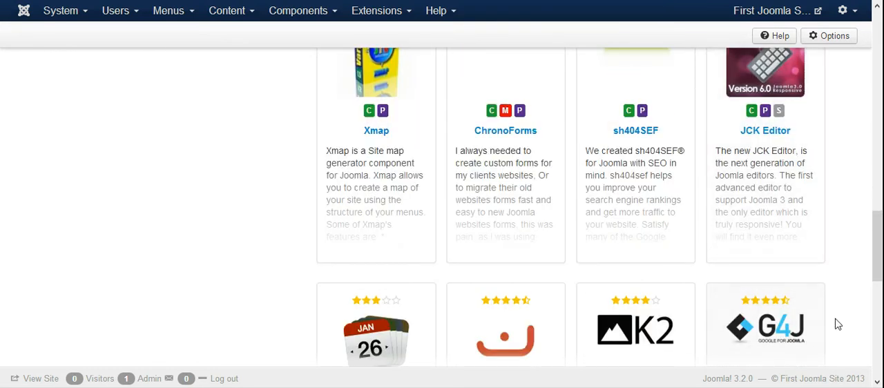
pyautogui.scroll(-3)
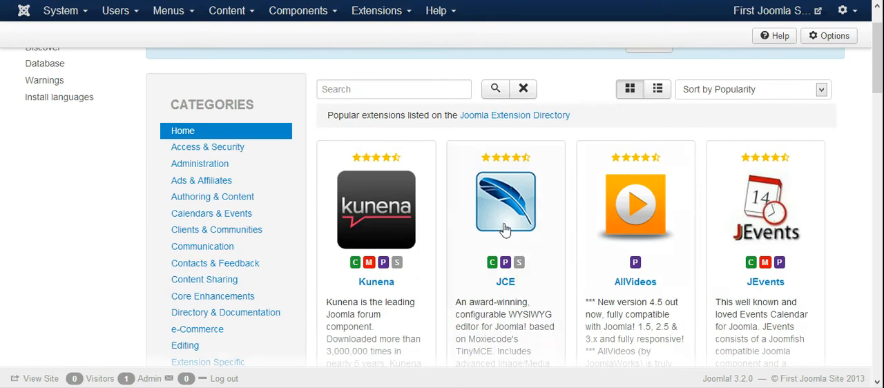
pyautogui.scroll(-3)
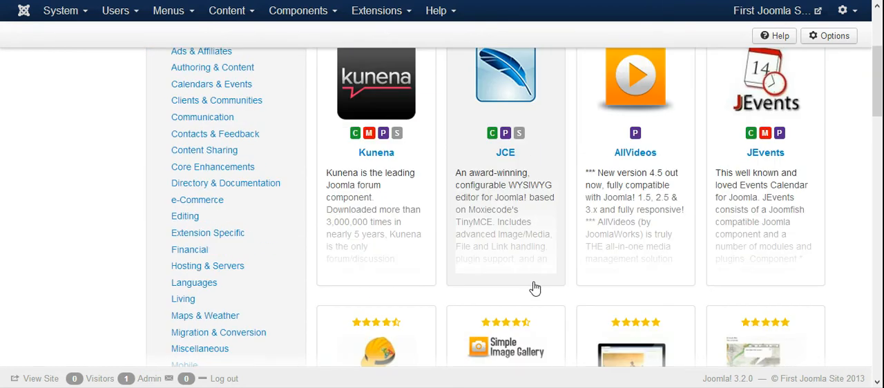
pyautogui.moveTo(407, 109)
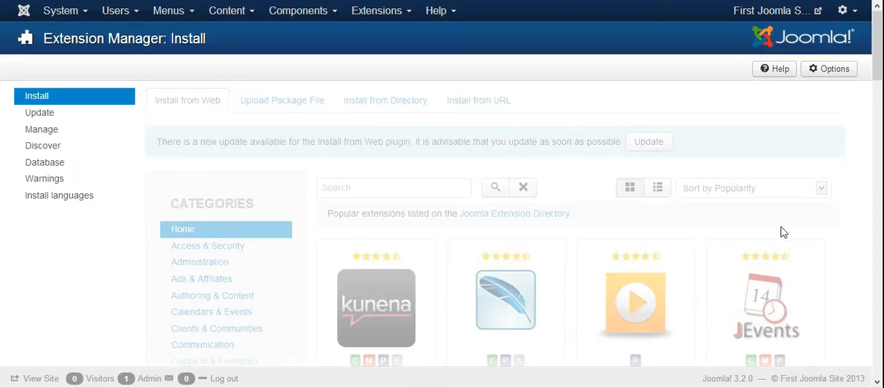
pyautogui.moveTo(776, 245)
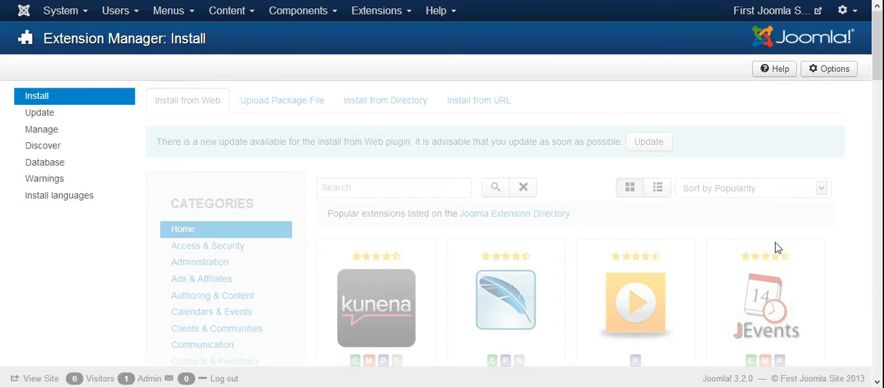
pyautogui.scroll(-3)
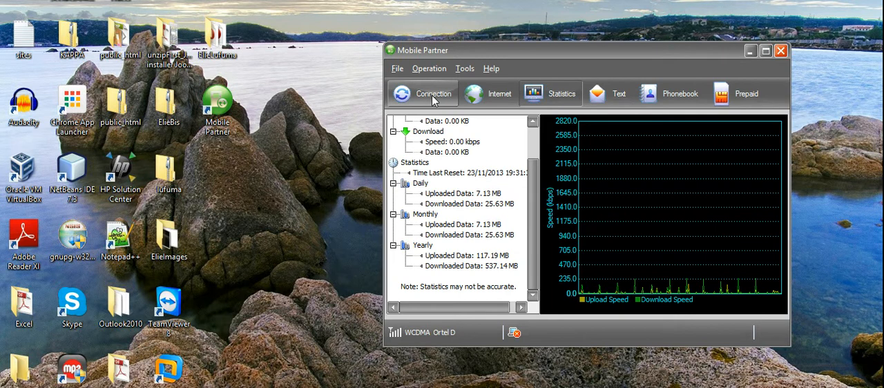
# Show Mobile Partner's Connection settings to start going online.
pyautogui.click(423, 93)
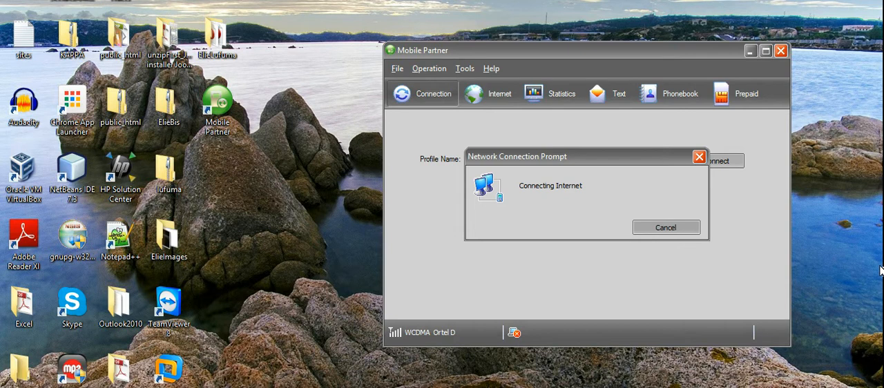
pyautogui.moveTo(511, 343)
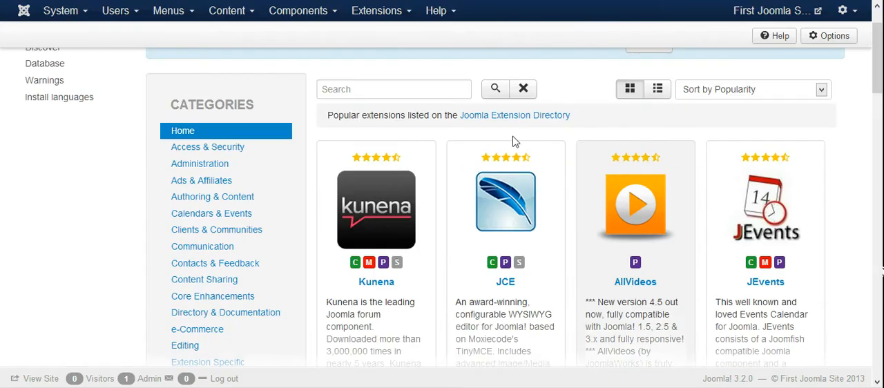
# Open the JCE editor's details page and confirm installing it from the web.
pyautogui.click(505, 209)
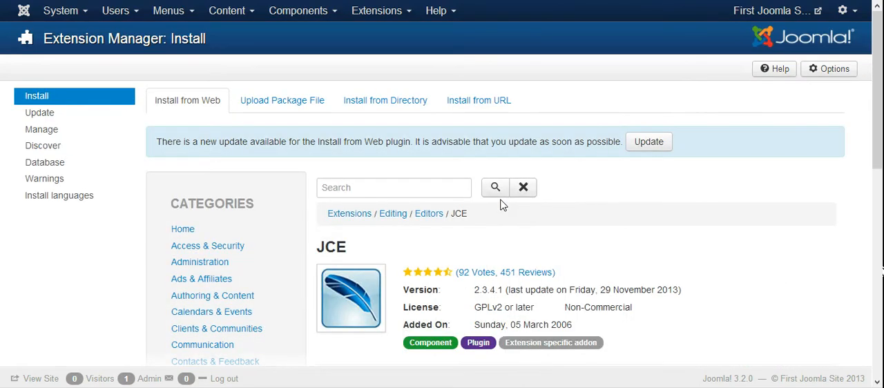
pyautogui.scroll(-3)
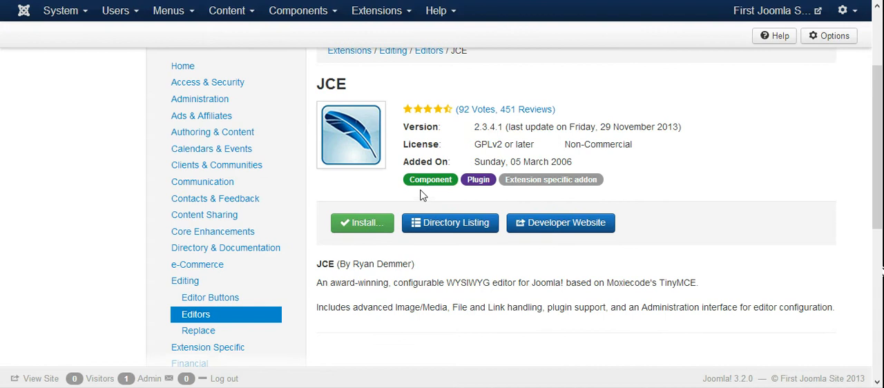
pyautogui.moveTo(358, 225)
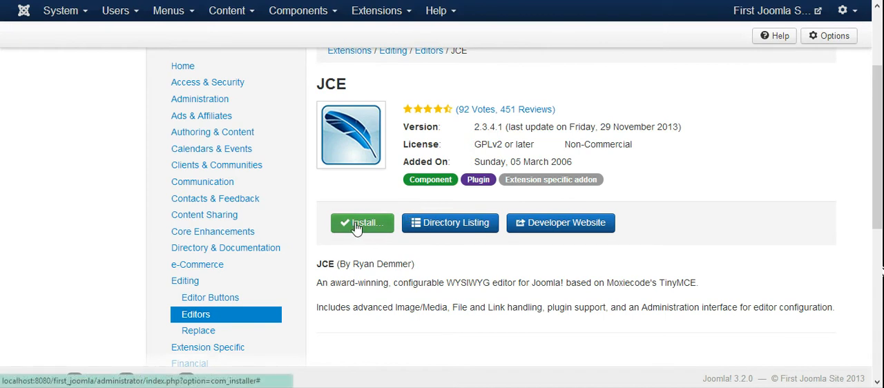
pyautogui.moveTo(370, 228)
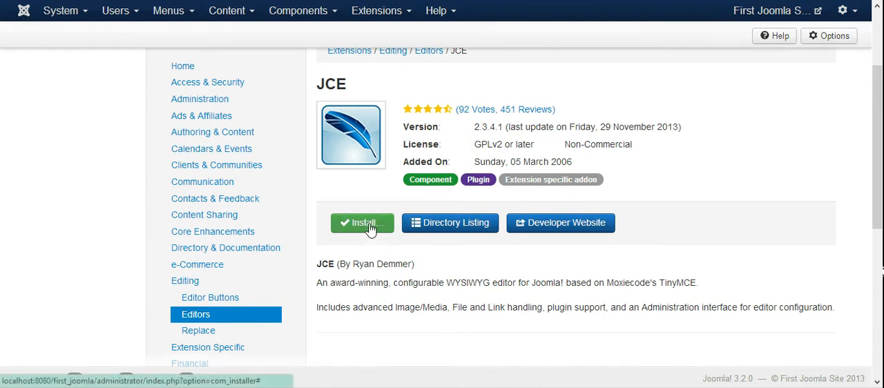
pyautogui.click(361, 222)
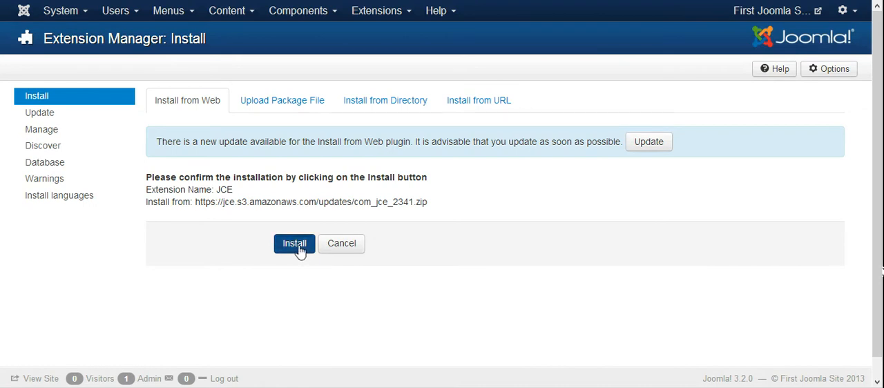
pyautogui.click(294, 243)
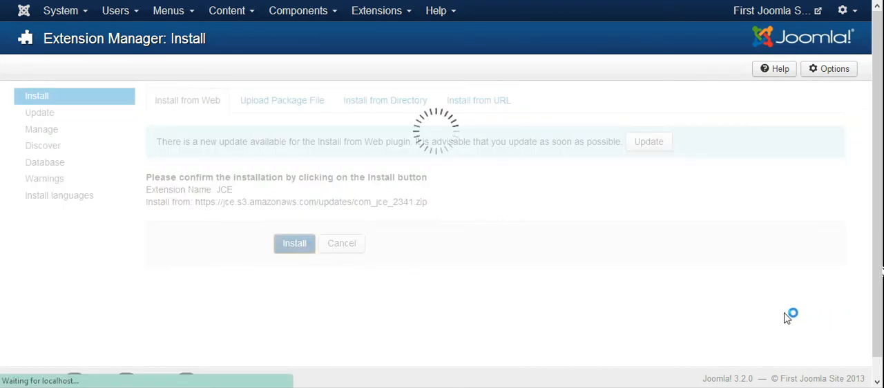
pyautogui.click(294, 244)
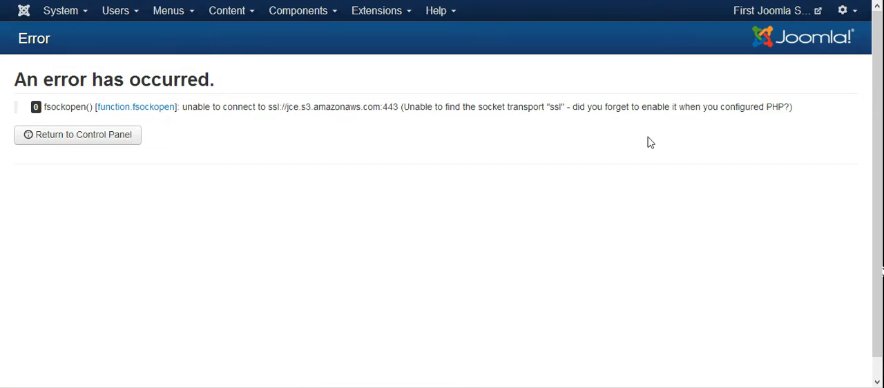
pyautogui.moveTo(767, 129)
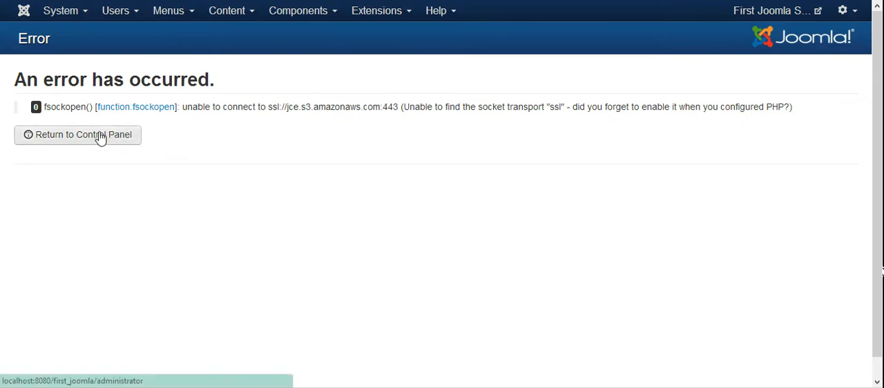
# Leave the SSL connection error page and return to the Control Panel.
pyautogui.click(79, 134)
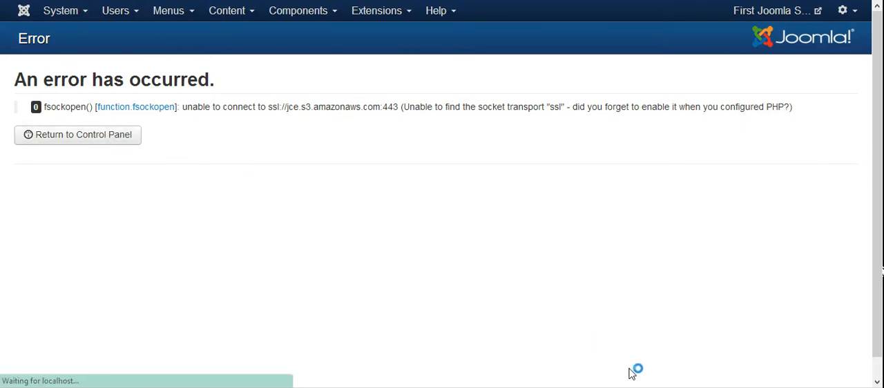
pyautogui.click(77, 135)
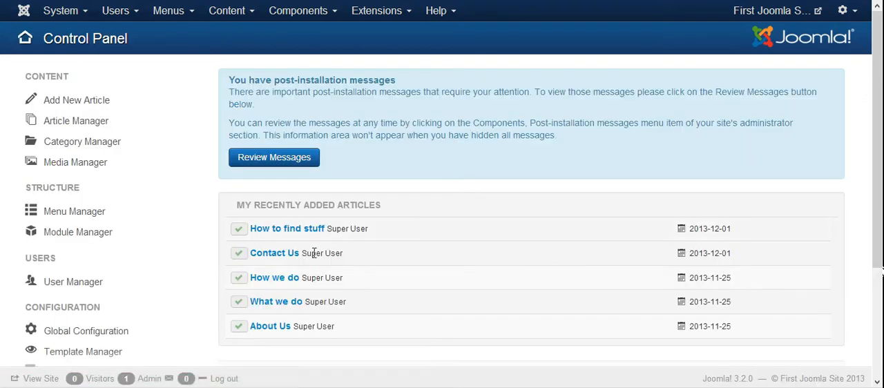
pyautogui.moveTo(476, 324)
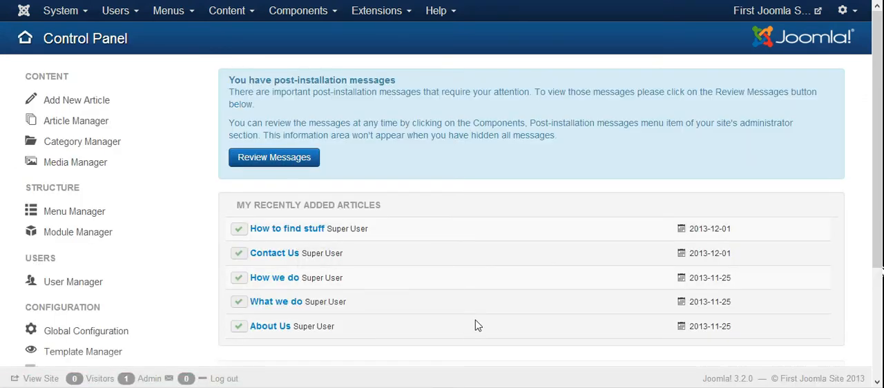
pyautogui.moveTo(518, 293)
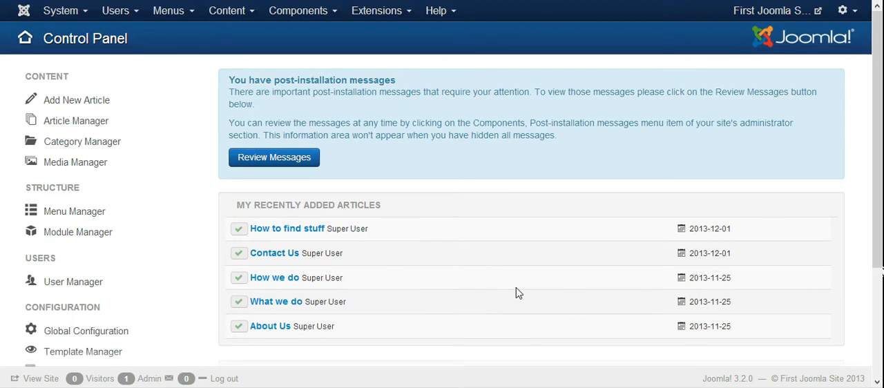
pyautogui.moveTo(806, 280)
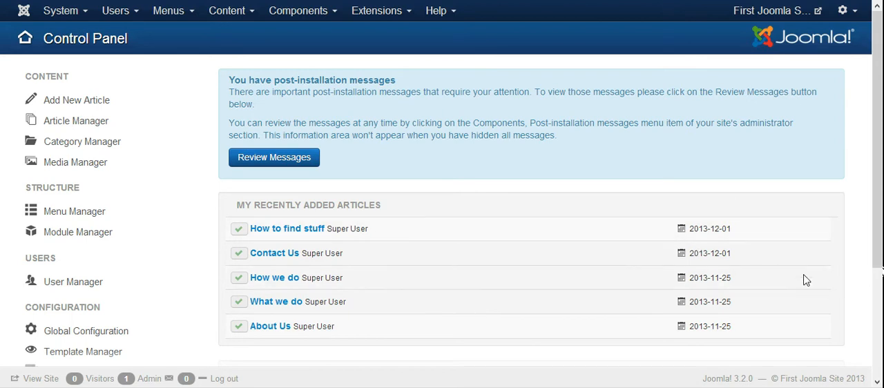
pyautogui.scroll(-3)
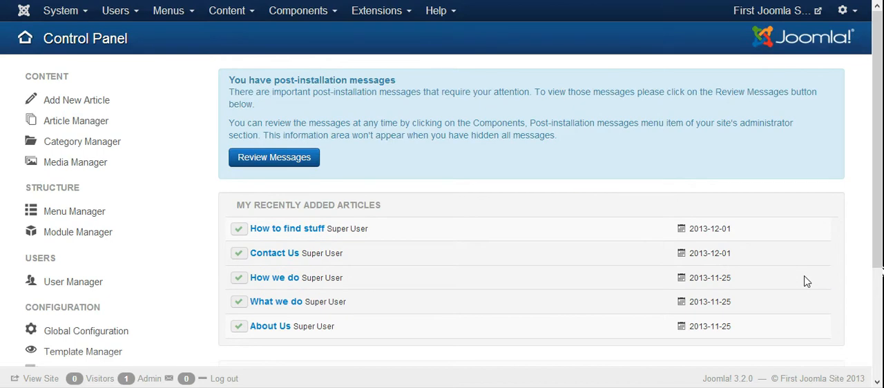
pyautogui.scroll(-3)
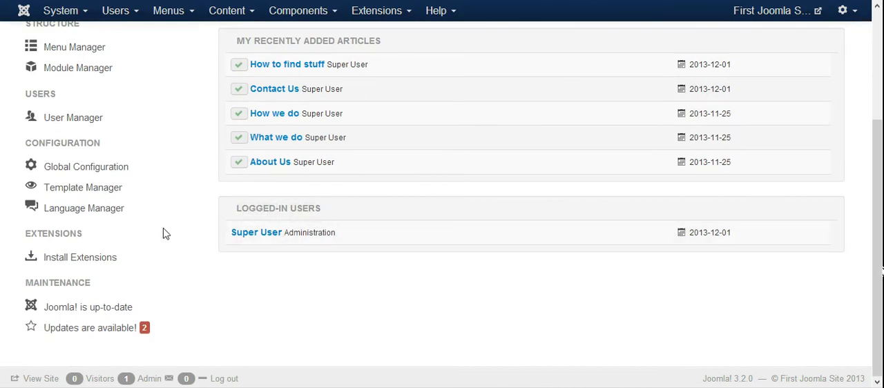
pyautogui.moveTo(672, 339)
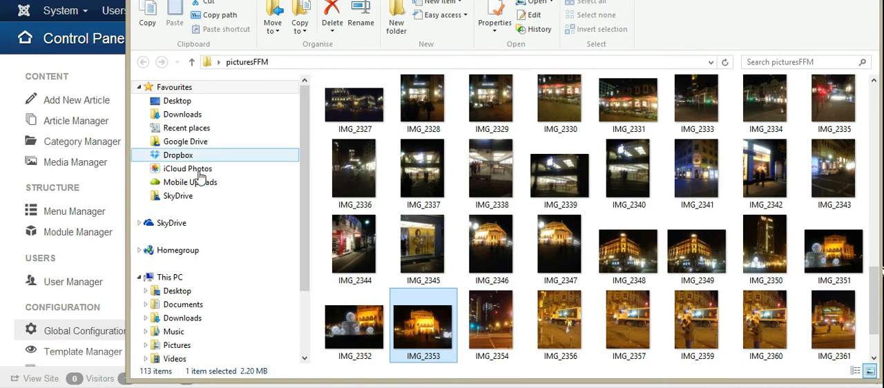
# Scroll through the Downloads folder looking for the JCE package archive.
pyautogui.click(182, 114)
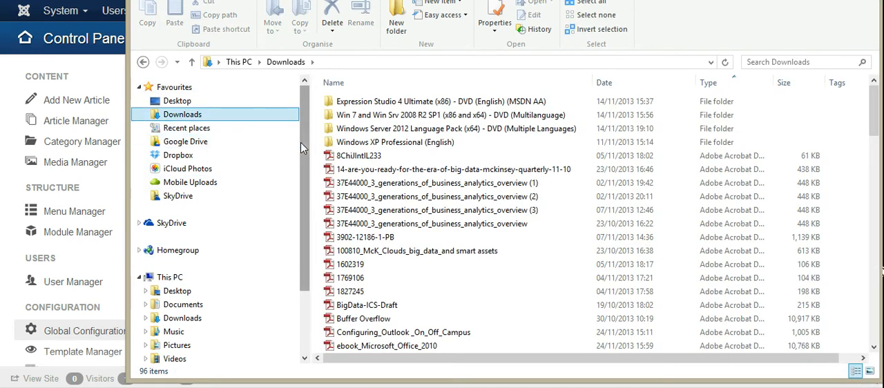
pyautogui.scroll(-3)
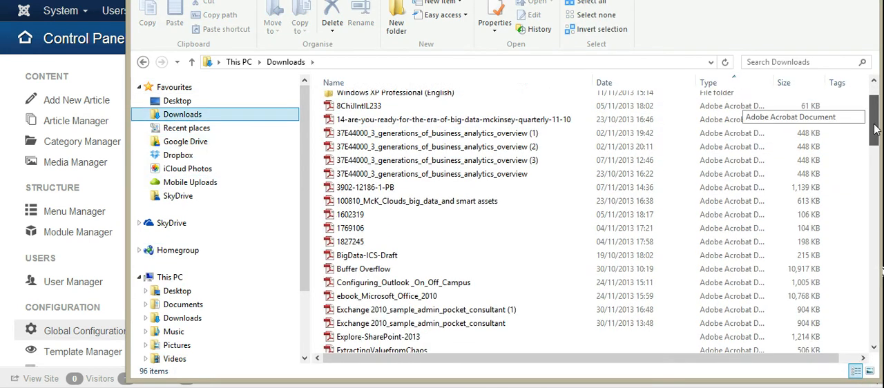
pyautogui.scroll(-3)
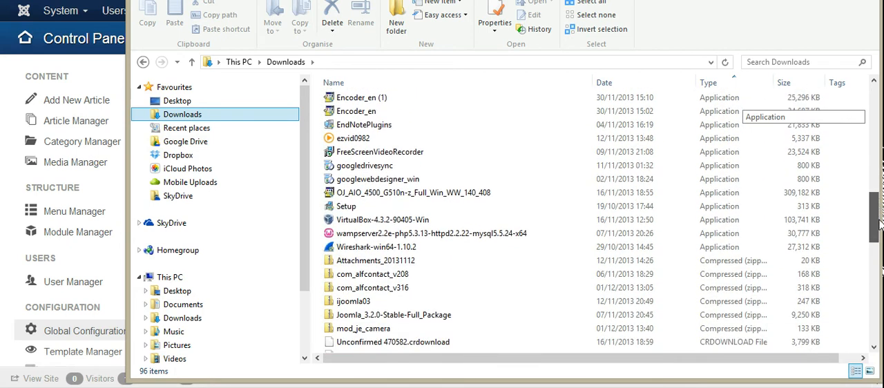
pyautogui.scroll(-3)
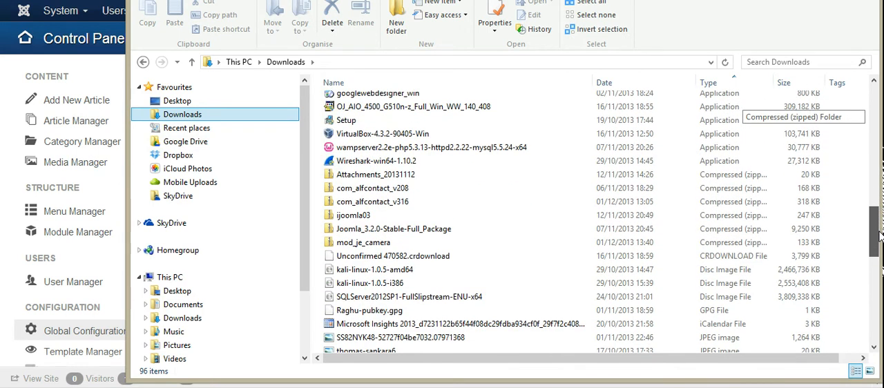
pyautogui.scroll(-3)
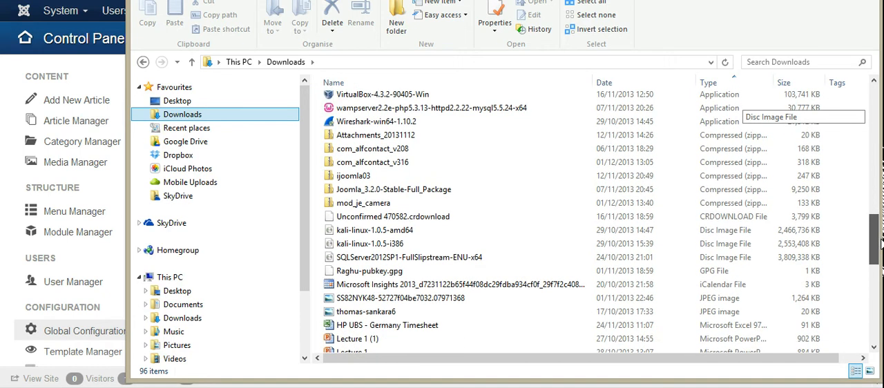
pyautogui.scroll(-3)
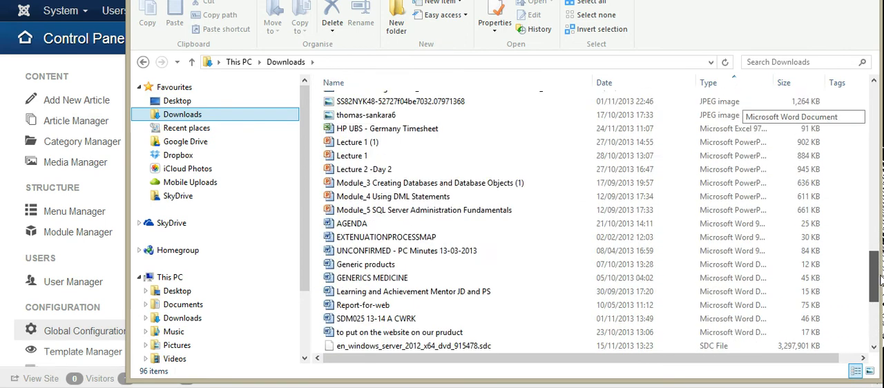
pyautogui.scroll(-3)
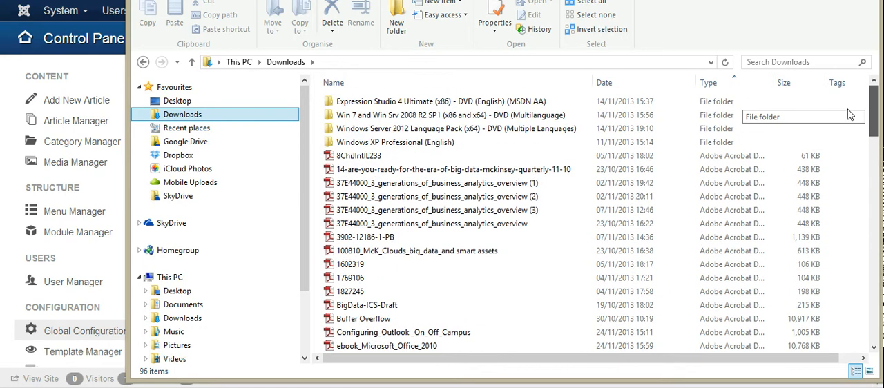
pyautogui.moveTo(310, 219)
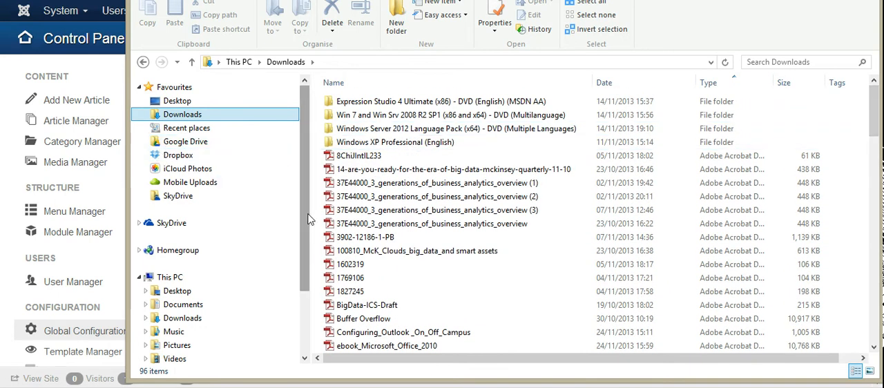
pyautogui.moveTo(187, 169)
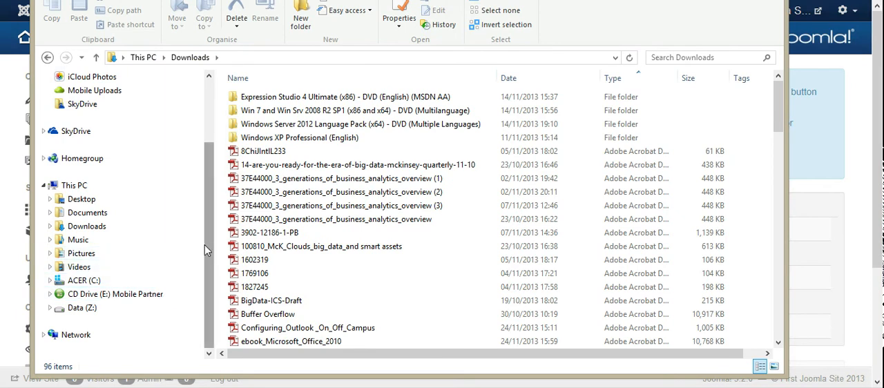
# Select the com_jce_234RC1 archive in Data (Z:) > Downloads.
pyautogui.click(87, 226)
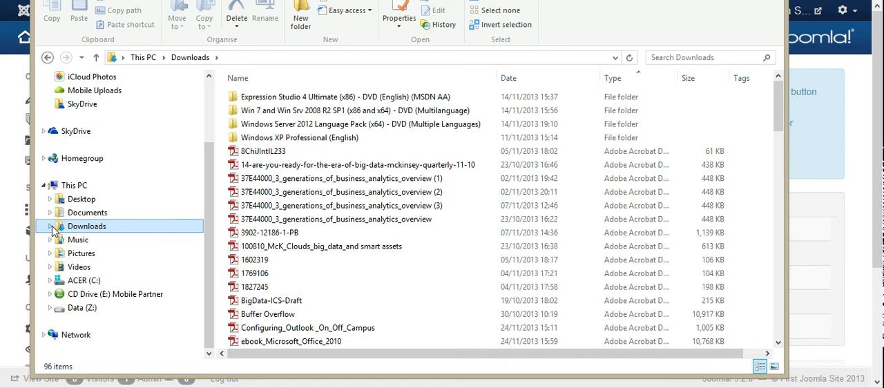
pyautogui.click(50, 226)
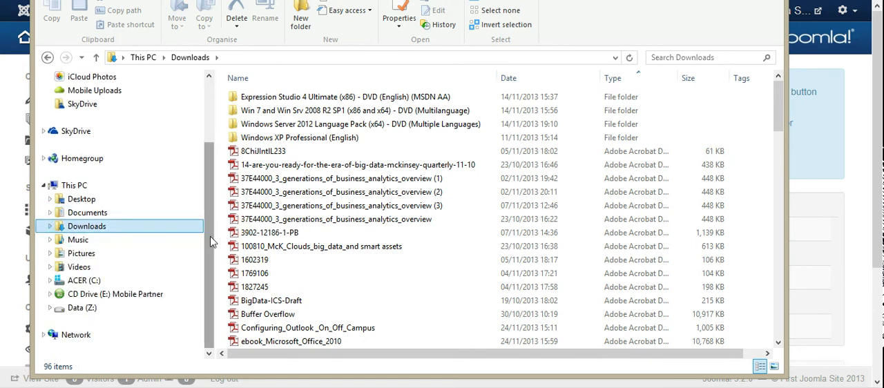
pyautogui.click(81, 307)
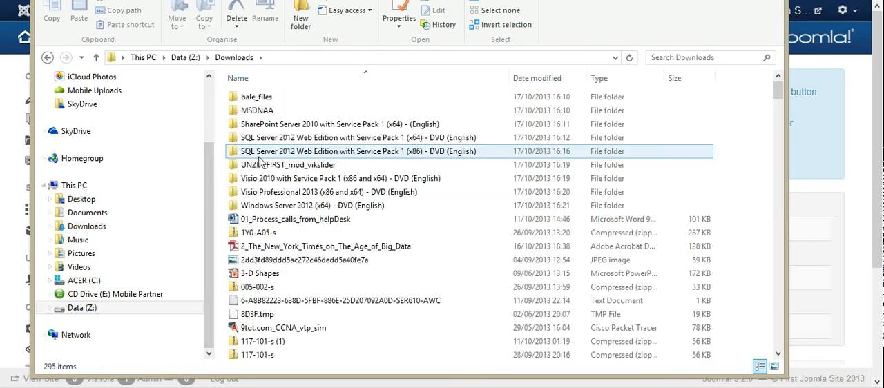
pyautogui.scroll(-3)
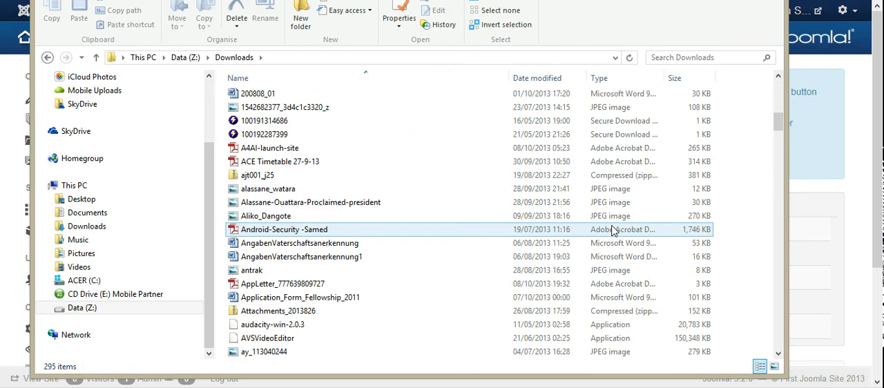
pyautogui.scroll(-3)
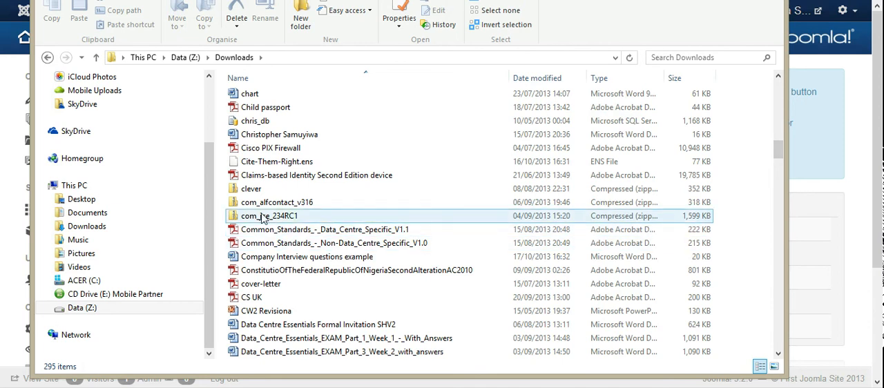
pyautogui.click(270, 216)
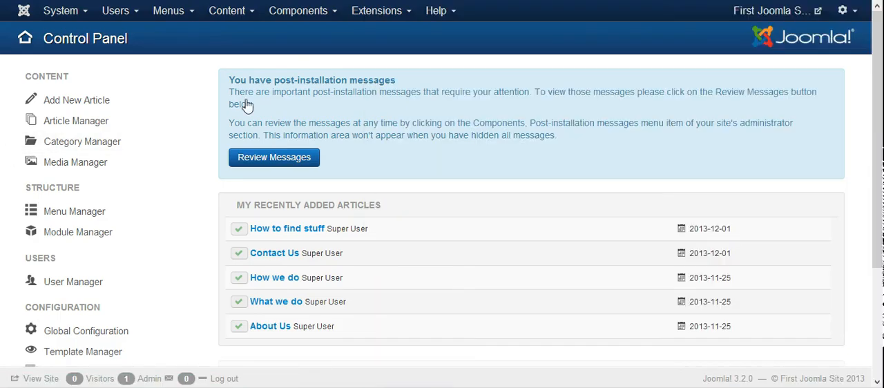
# Open Extensions > Extension Manager on the Upload Package File form.
pyautogui.click(378, 11)
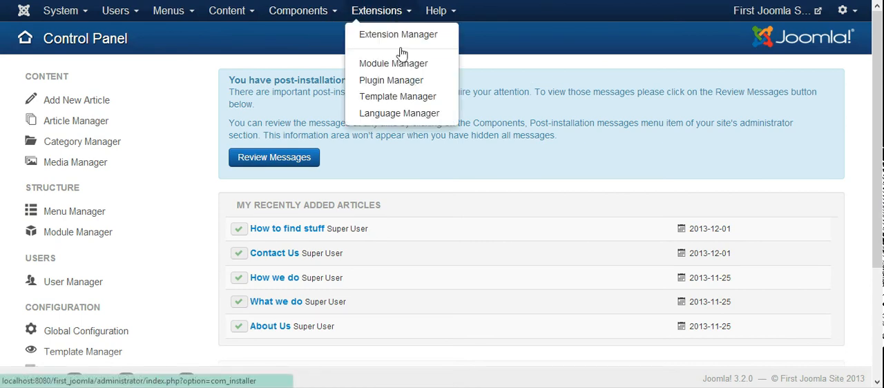
pyautogui.moveTo(402, 38)
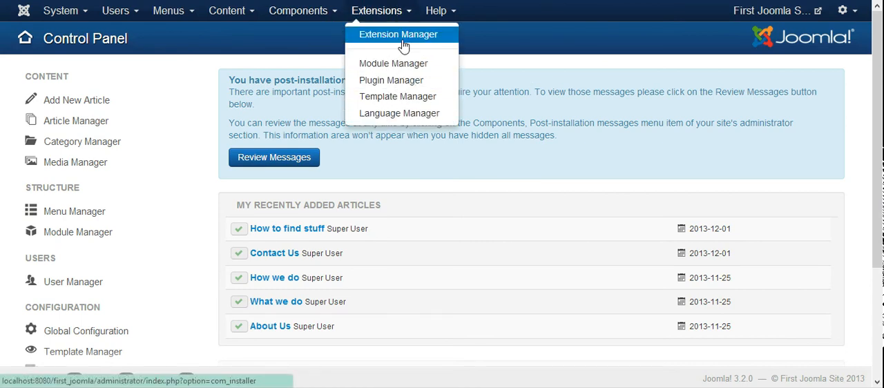
pyautogui.click(398, 35)
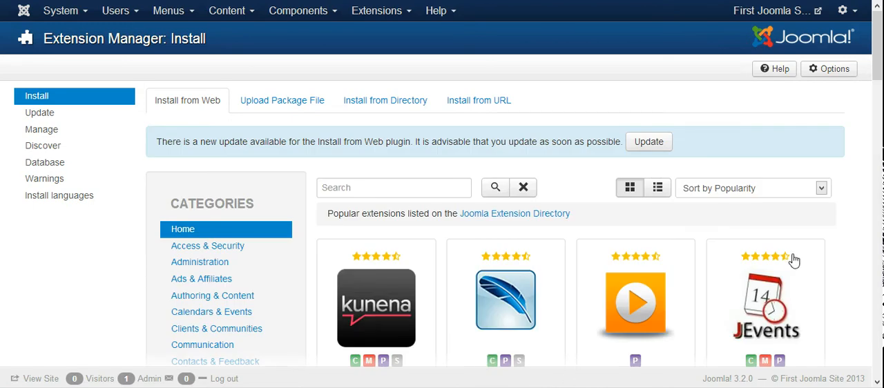
pyautogui.moveTo(282, 107)
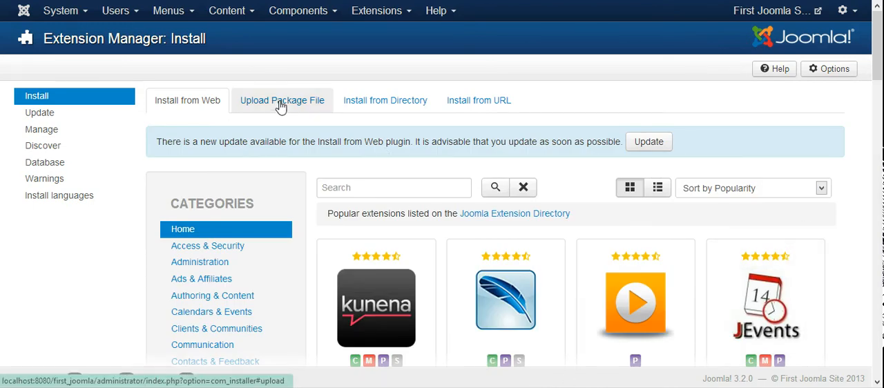
pyautogui.click(282, 100)
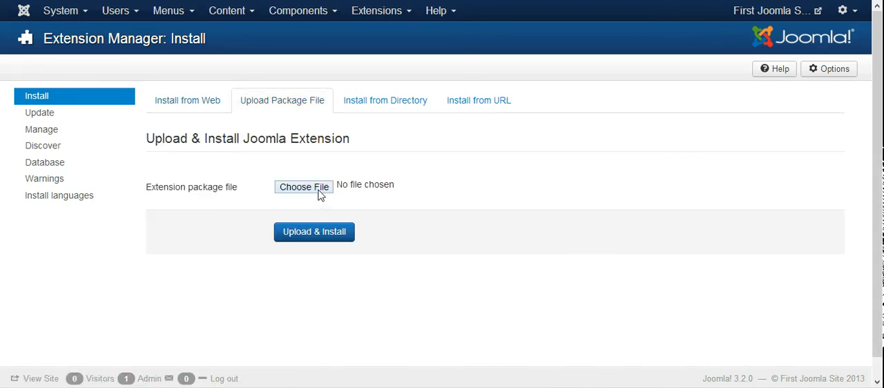
# Choose com_jce_234RC1.zip from the Data drive as the package file to upload.
pyautogui.click(303, 186)
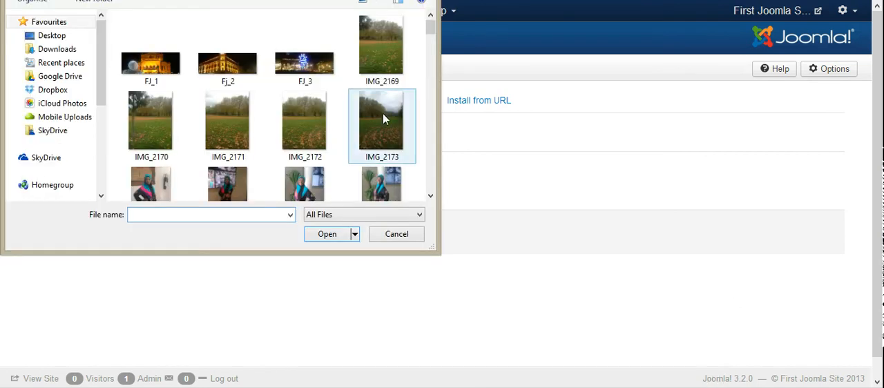
pyautogui.scroll(-3)
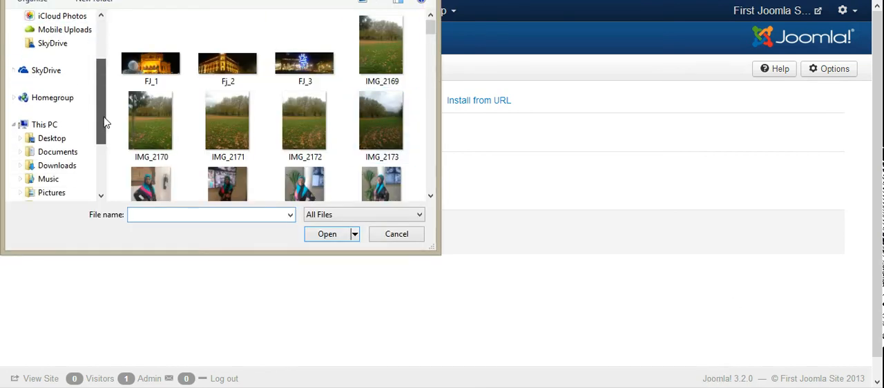
pyautogui.click(58, 124)
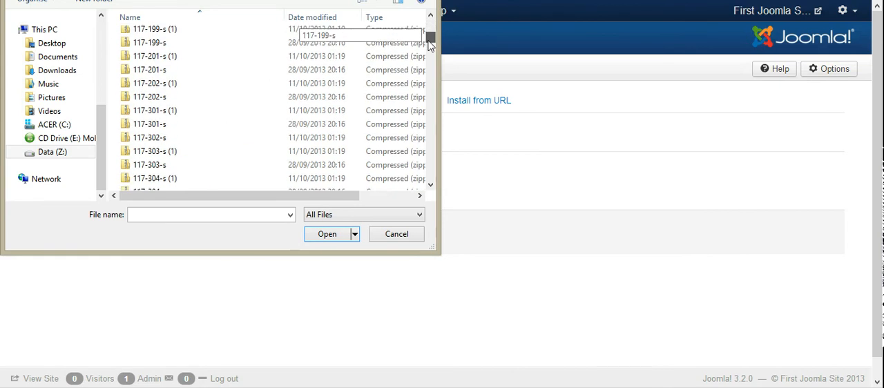
pyautogui.moveTo(430, 42); pyautogui.dragTo(430, 65)
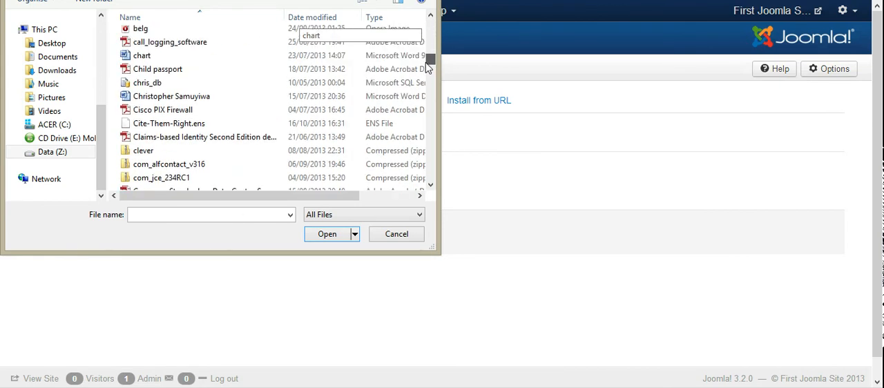
pyautogui.click(161, 177)
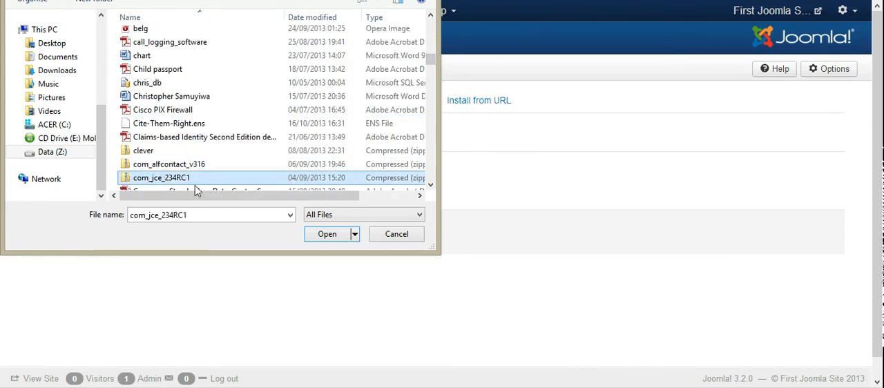
pyautogui.click(326, 234)
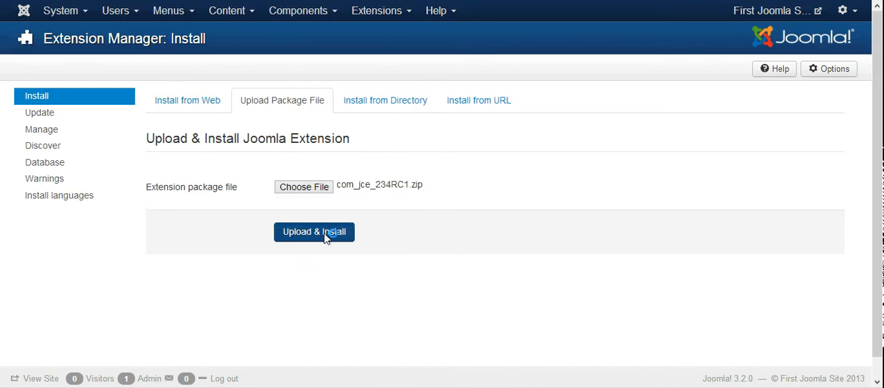
# Upload & Install the JCE Editor 2.3.4RC1 package until the success message appears.
pyautogui.click(314, 232)
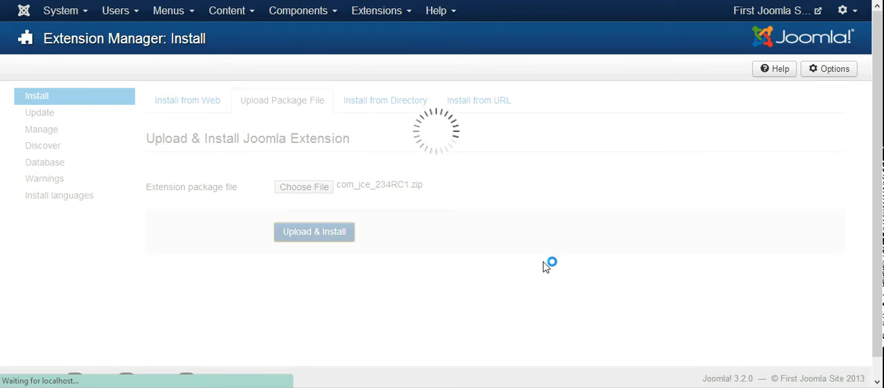
pyautogui.moveTo(638, 202)
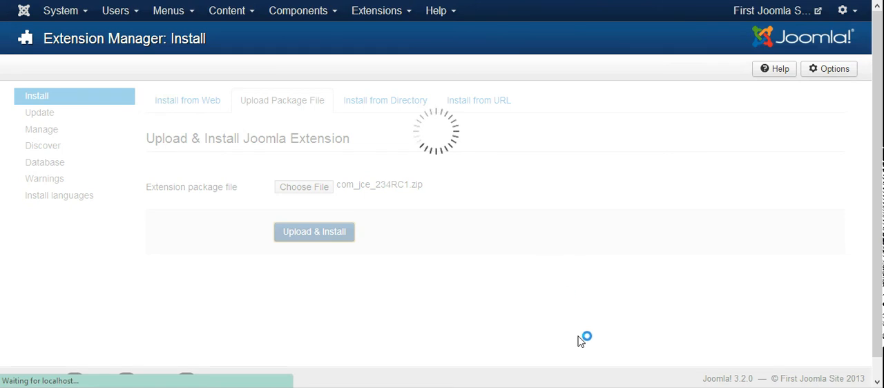
pyautogui.moveTo(561, 312)
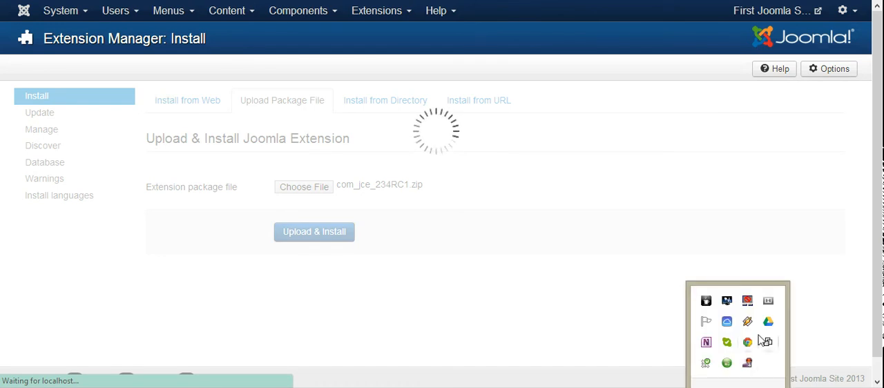
pyautogui.click(314, 231)
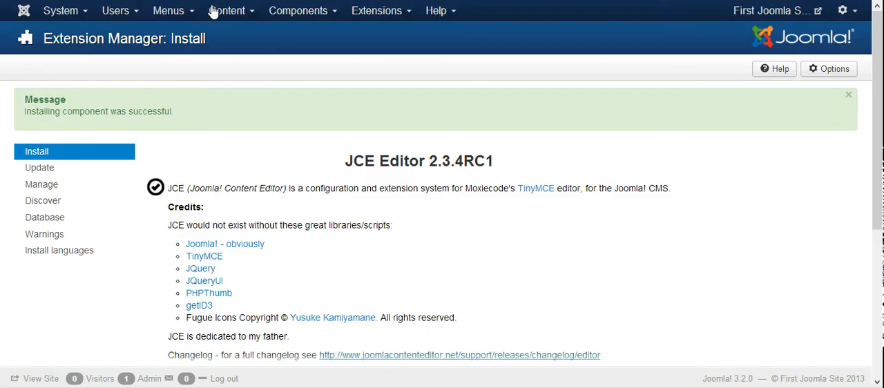
pyautogui.moveTo(235, 66)
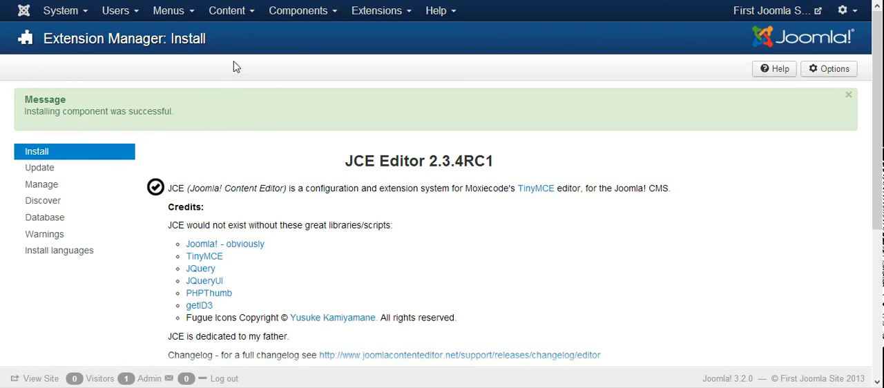
# Set Default Editor to JCE in Global Configuration, save, and go to Content articles.
pyautogui.click(60, 13)
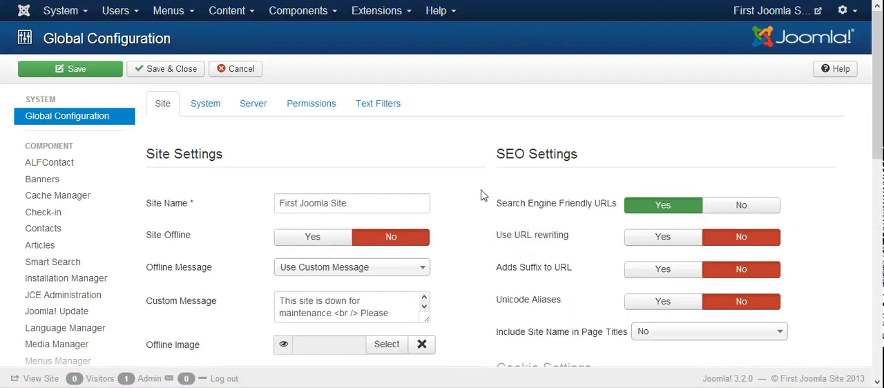
pyautogui.scroll(-3)
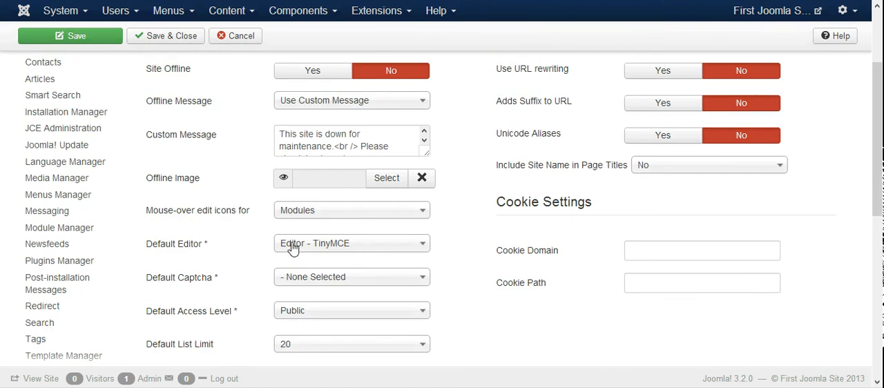
pyautogui.click(352, 243)
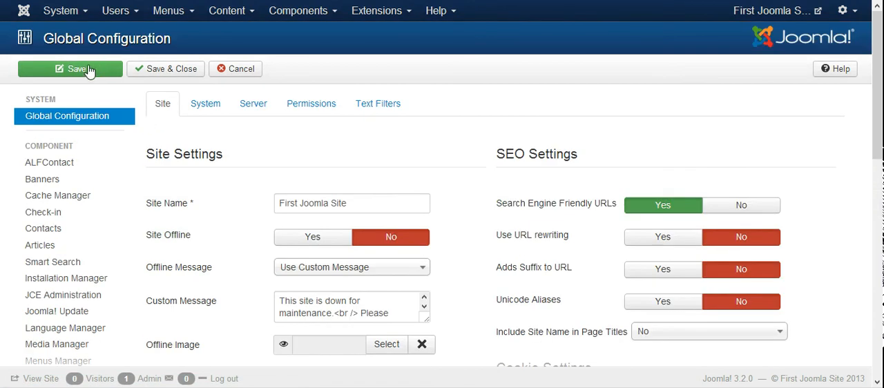
pyautogui.click(171, 69)
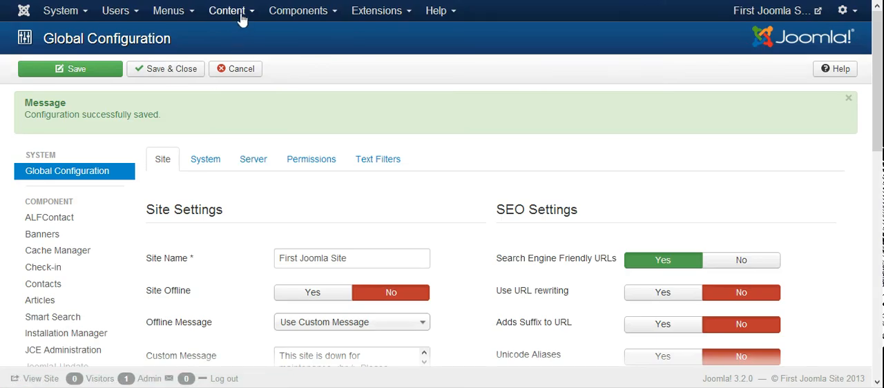
pyautogui.click(227, 11)
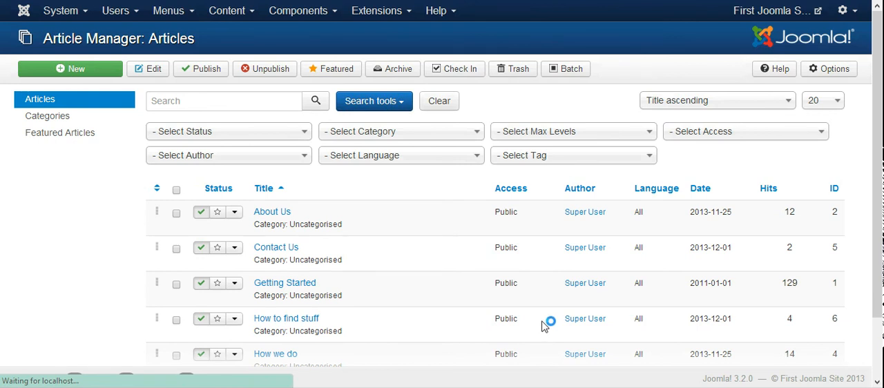
# Open the About Us article and scroll to view the JCE toolbar.
pyautogui.click(271, 211)
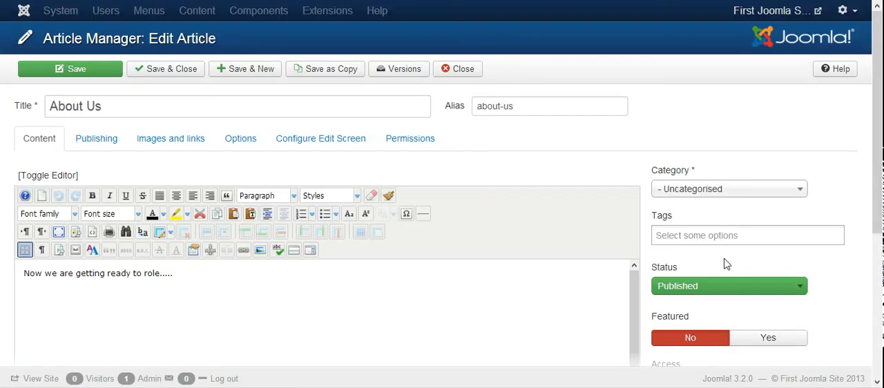
pyautogui.moveTo(3, 212)
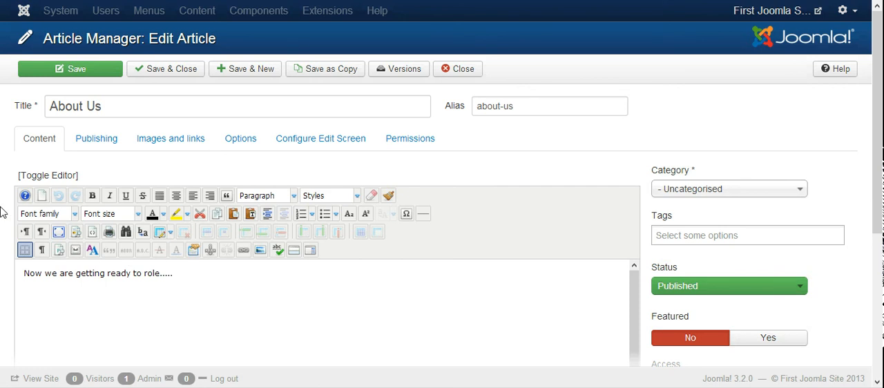
pyautogui.moveTo(346, 268)
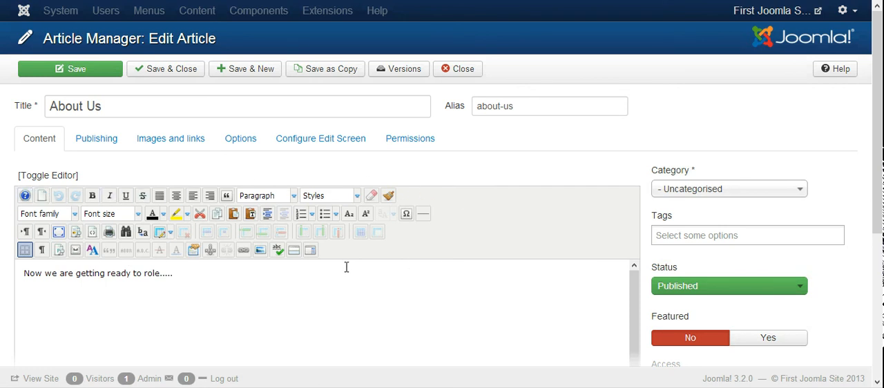
pyautogui.scroll(-3)
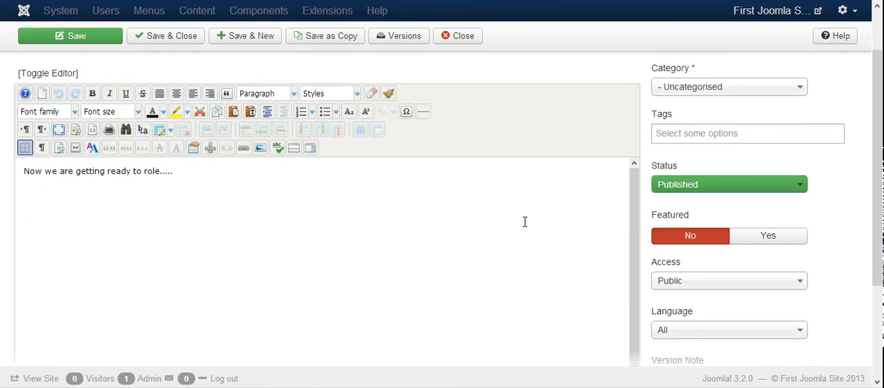
pyautogui.moveTo(482, 251)
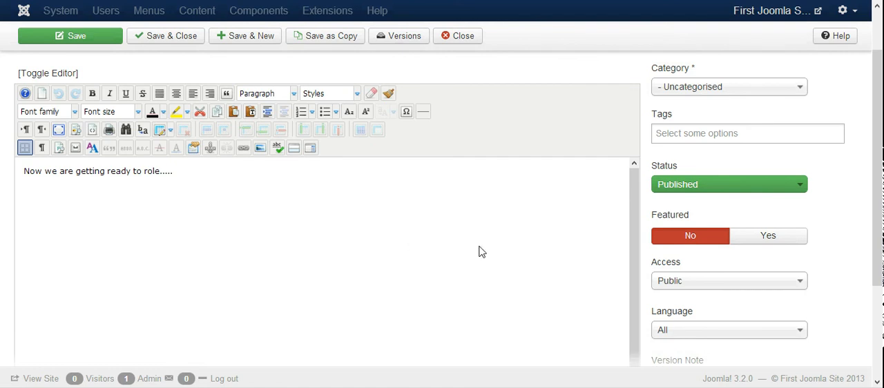
pyautogui.scroll(3)
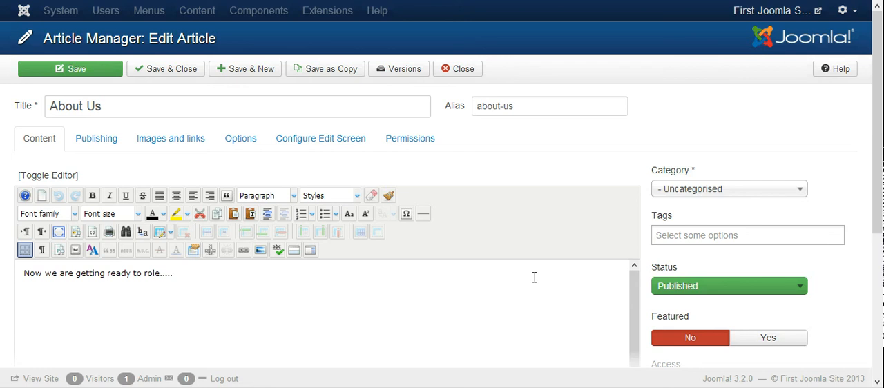
pyautogui.moveTo(173, 272)
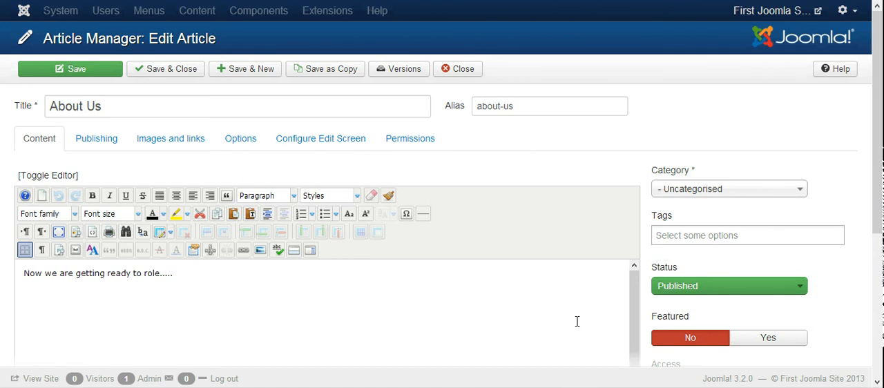
pyautogui.moveTo(553, 306)
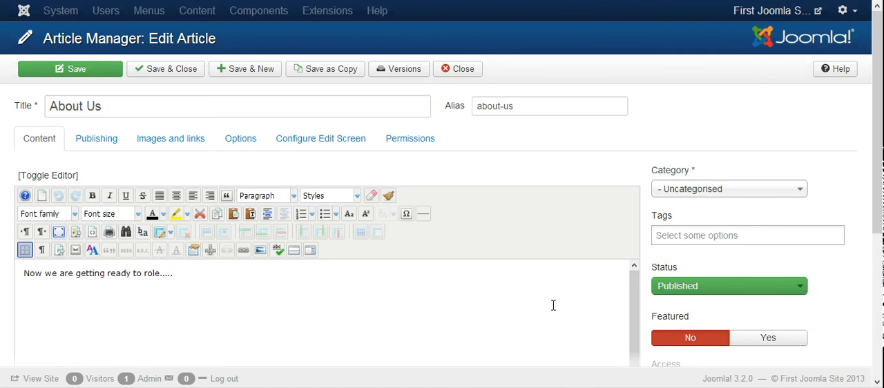
pyautogui.moveTo(538, 142)
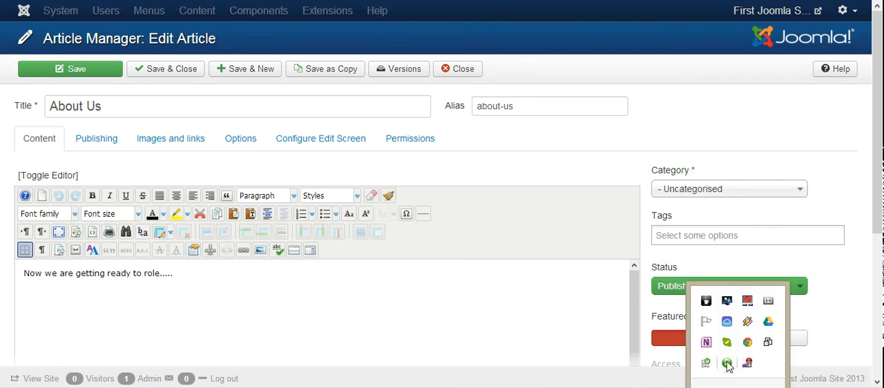
pyautogui.click(726, 362)
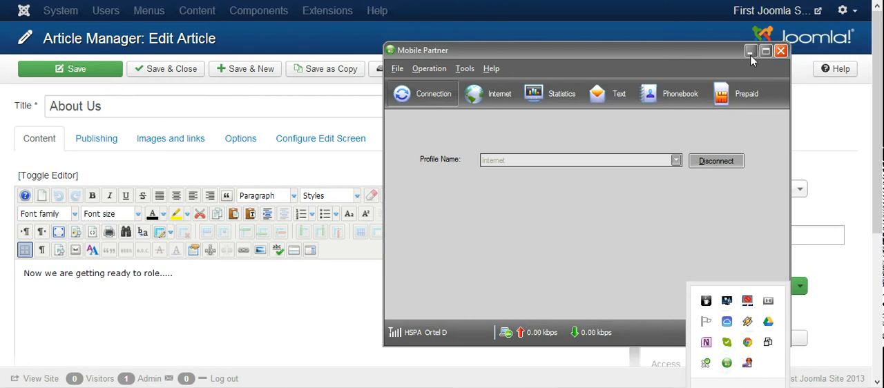
pyautogui.click(778, 51)
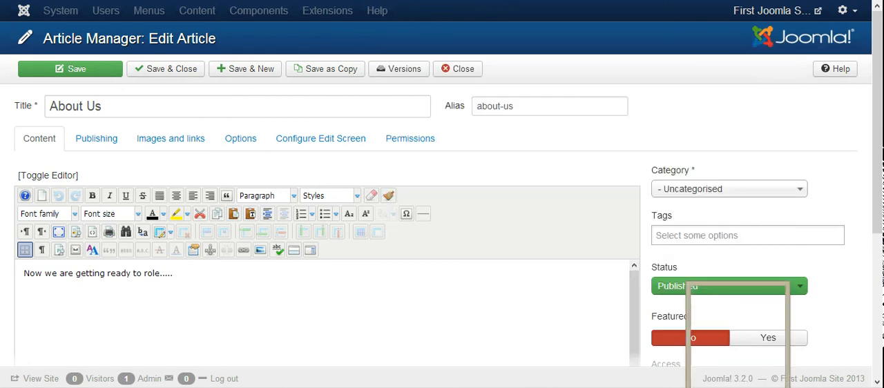